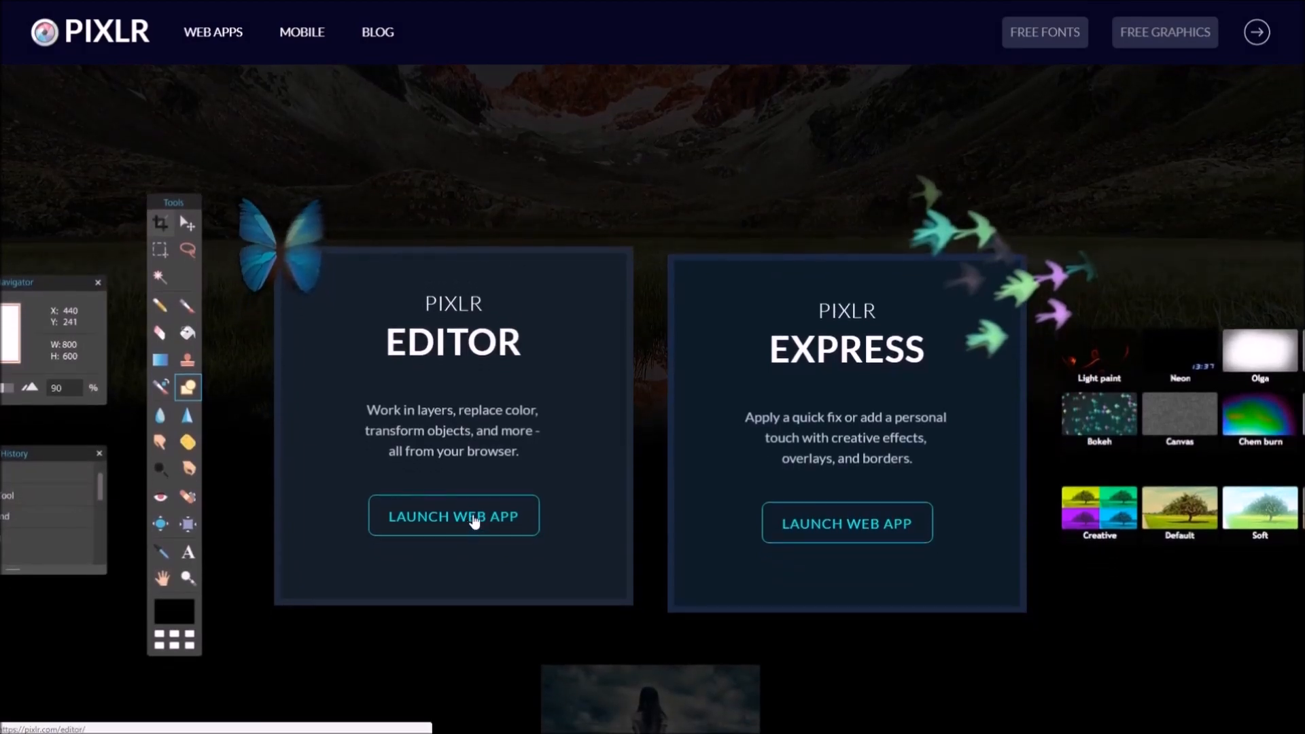
Launch the Pixlr Editor web app and load photo '10' from the computer.
{"action": "left_click", "coordinate": [454, 515]}
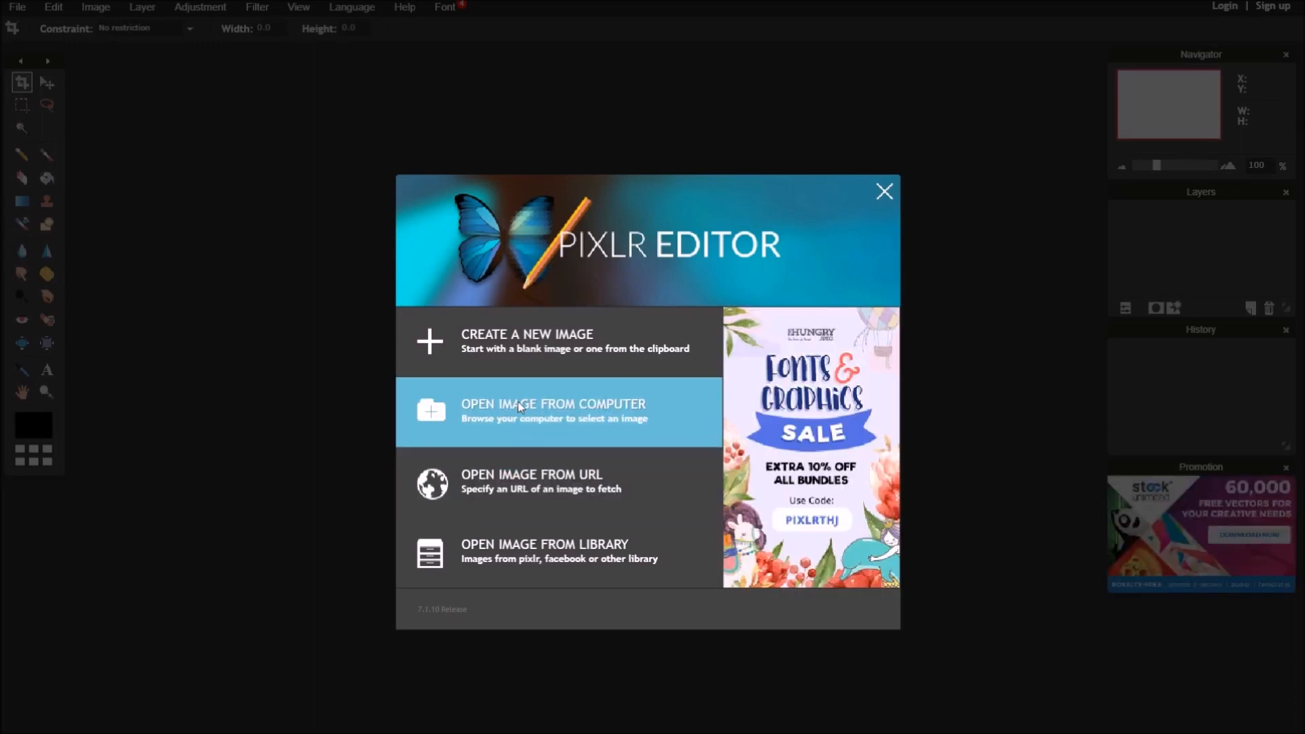
{"action": "left_click", "coordinate": [553, 411]}
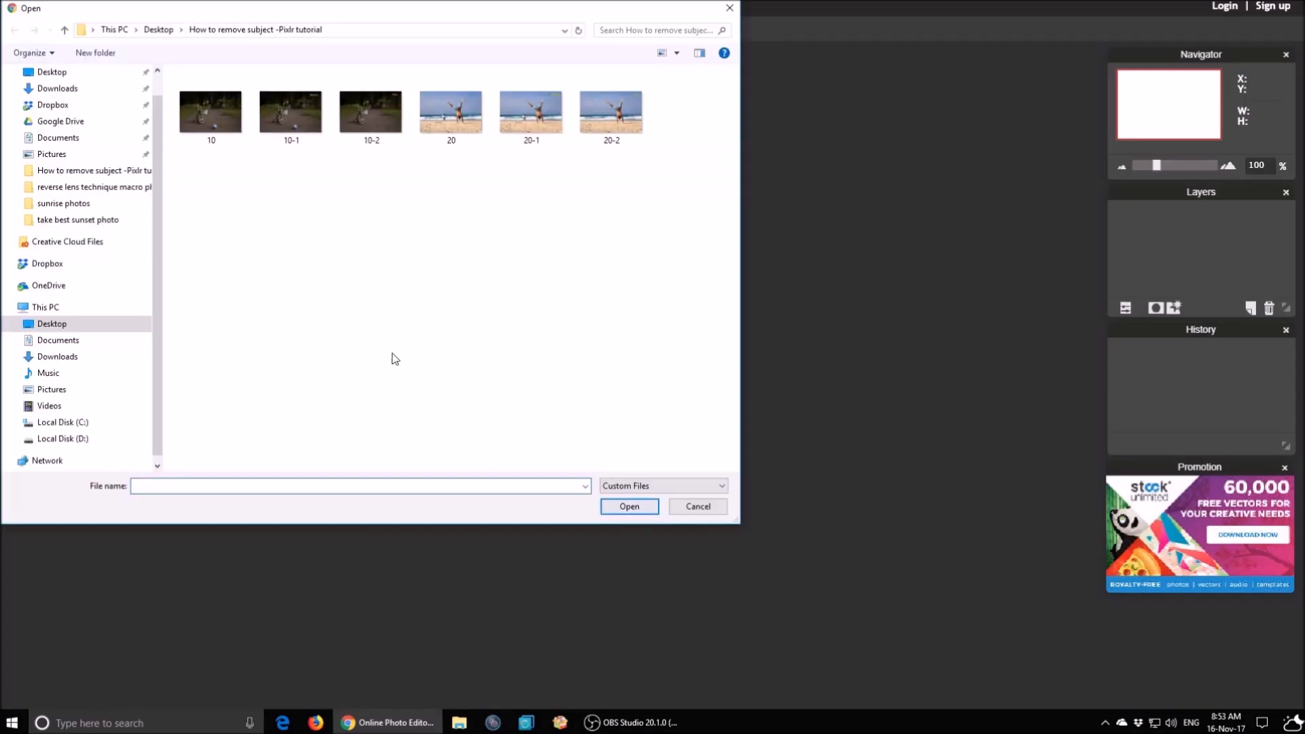
{"action": "left_click", "coordinate": [210, 109]}
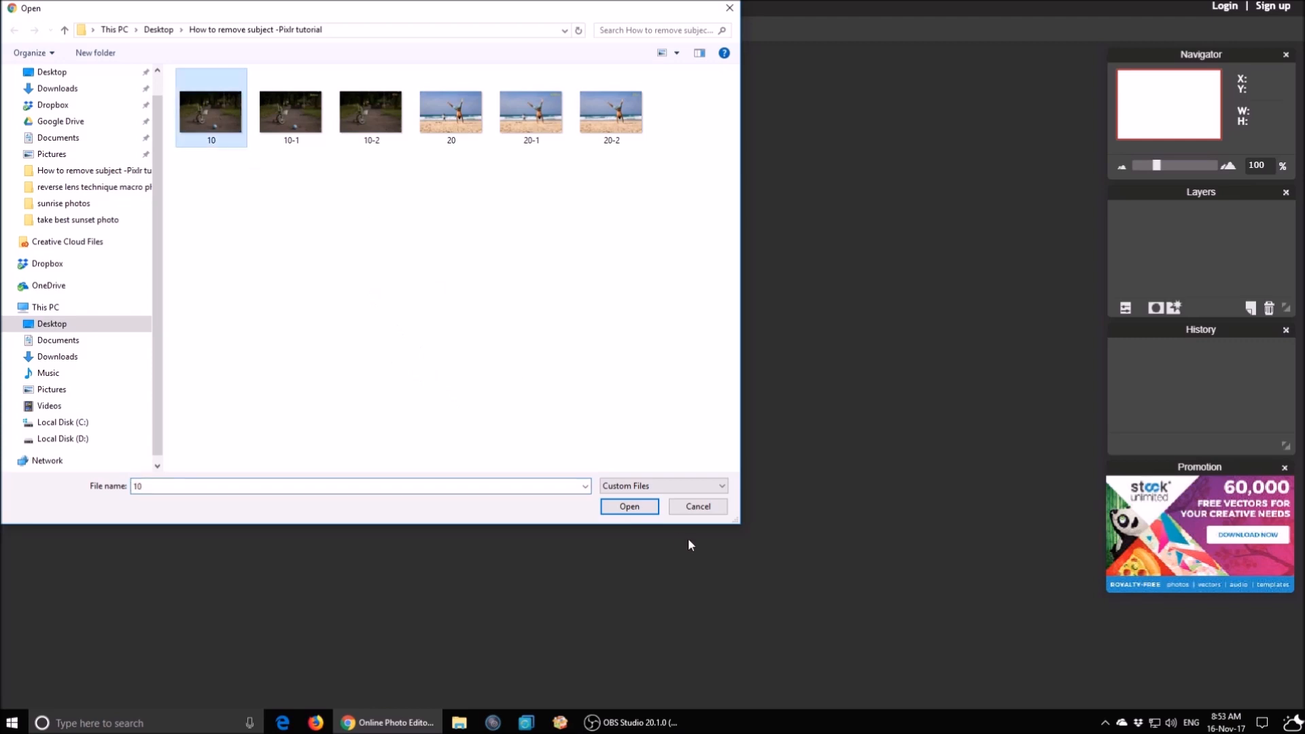
{"action": "left_click", "coordinate": [628, 506]}
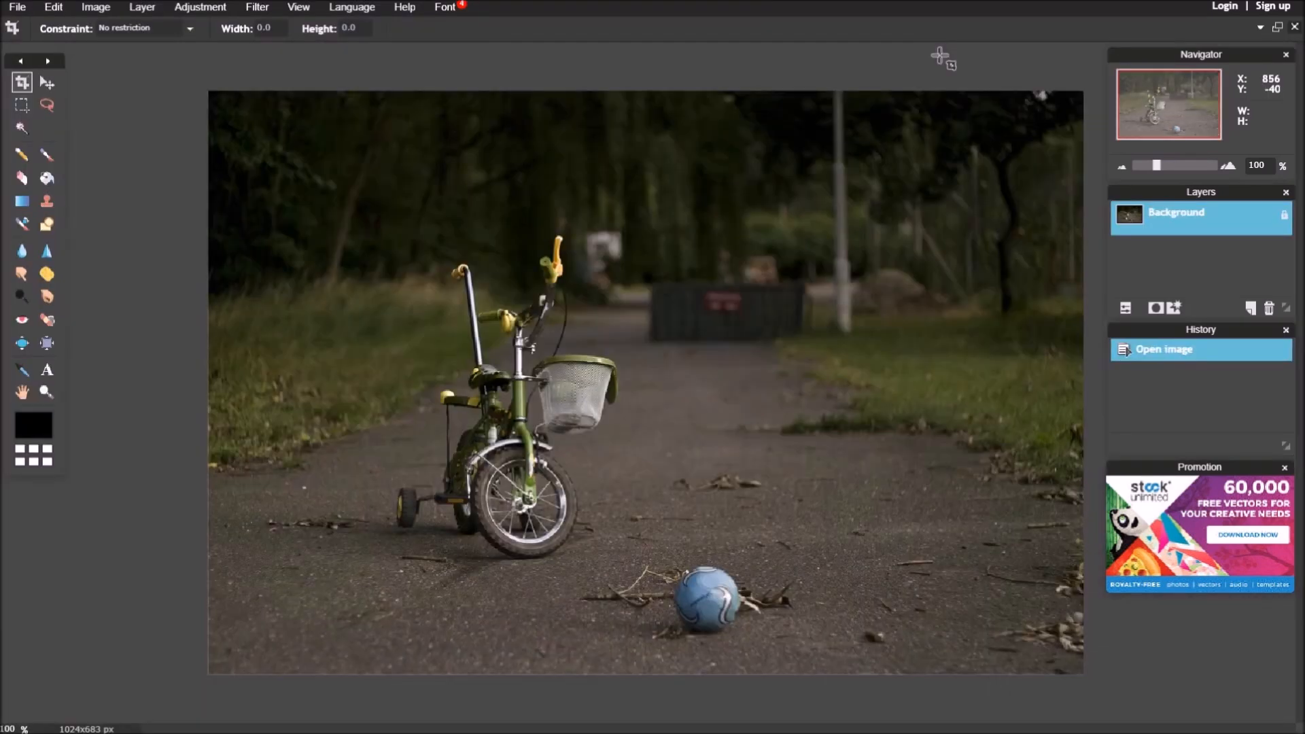
{"action": "mouse_move", "coordinate": [926, 233]}
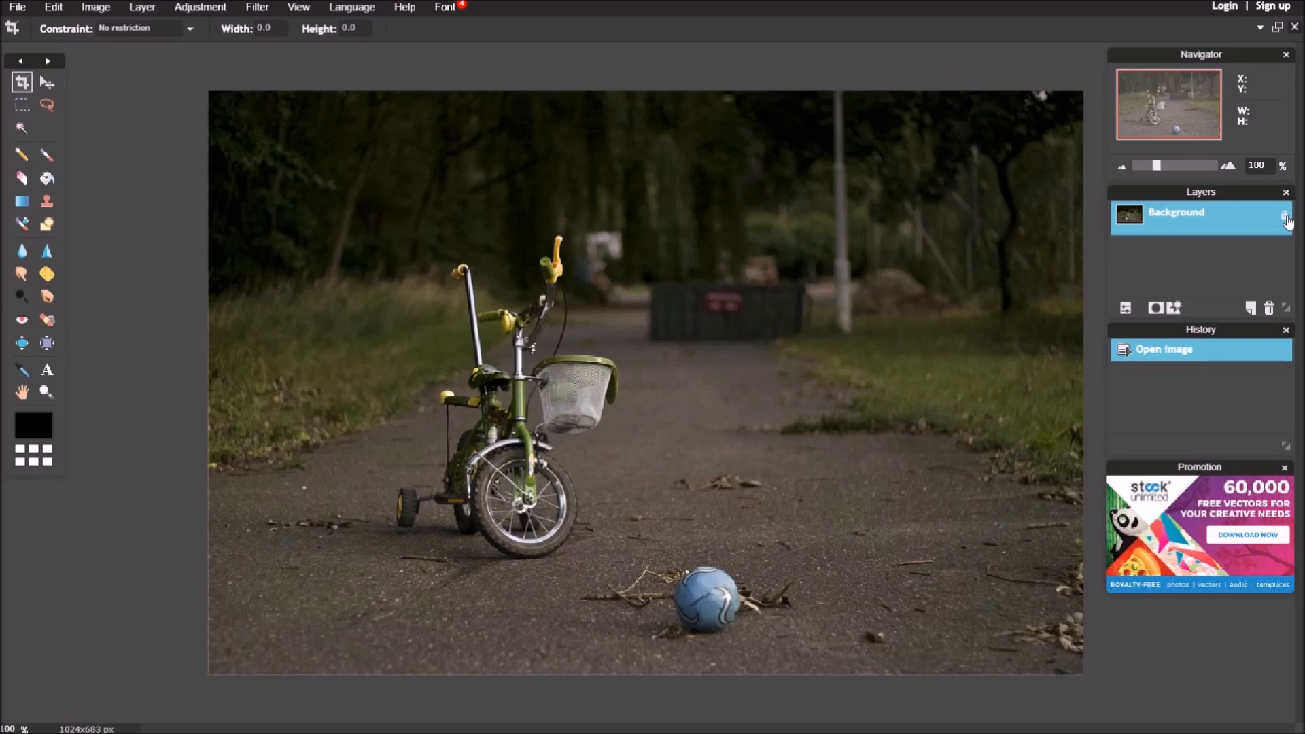
{"action": "mouse_move", "coordinate": [1285, 220]}
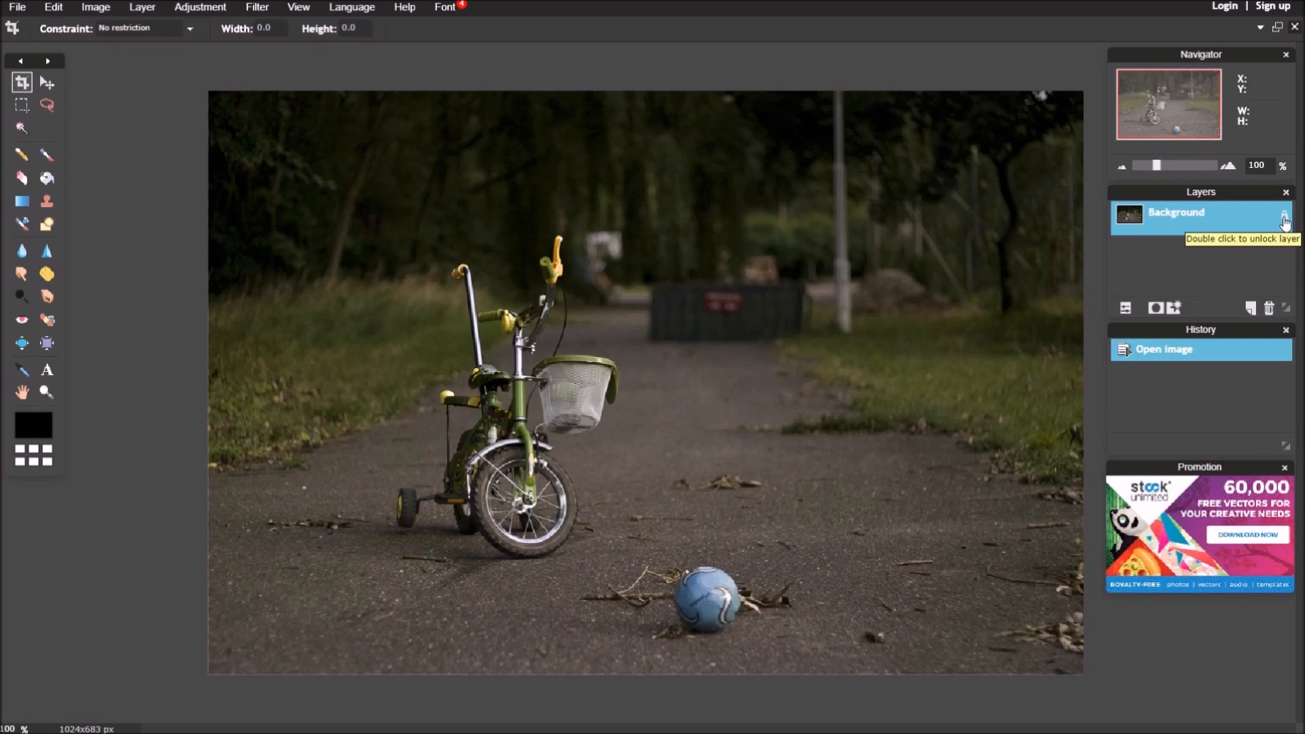
Unlock the Background layer so it becomes editable Layer 0.
{"action": "double_click", "coordinate": [1175, 212]}
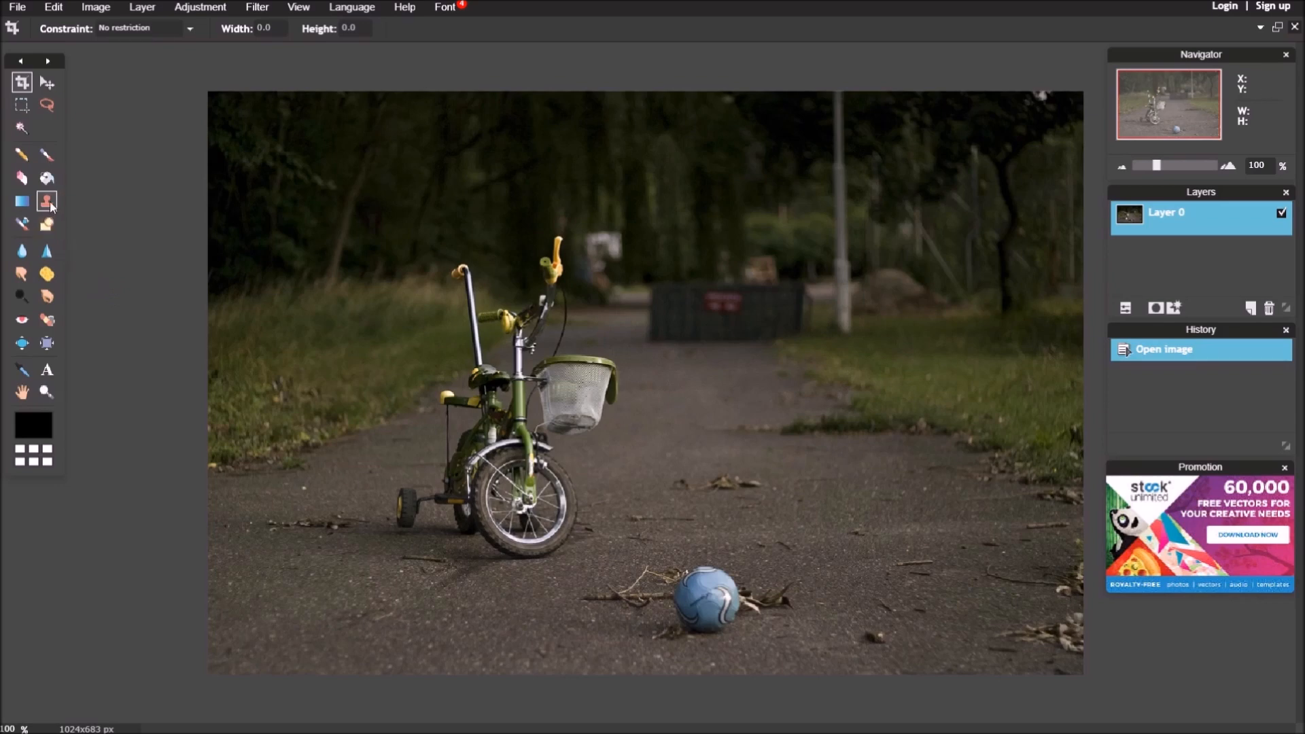
With the Clone Stamp tool, paint sampled asphalt over the blue ball.
{"action": "left_click", "coordinate": [48, 203]}
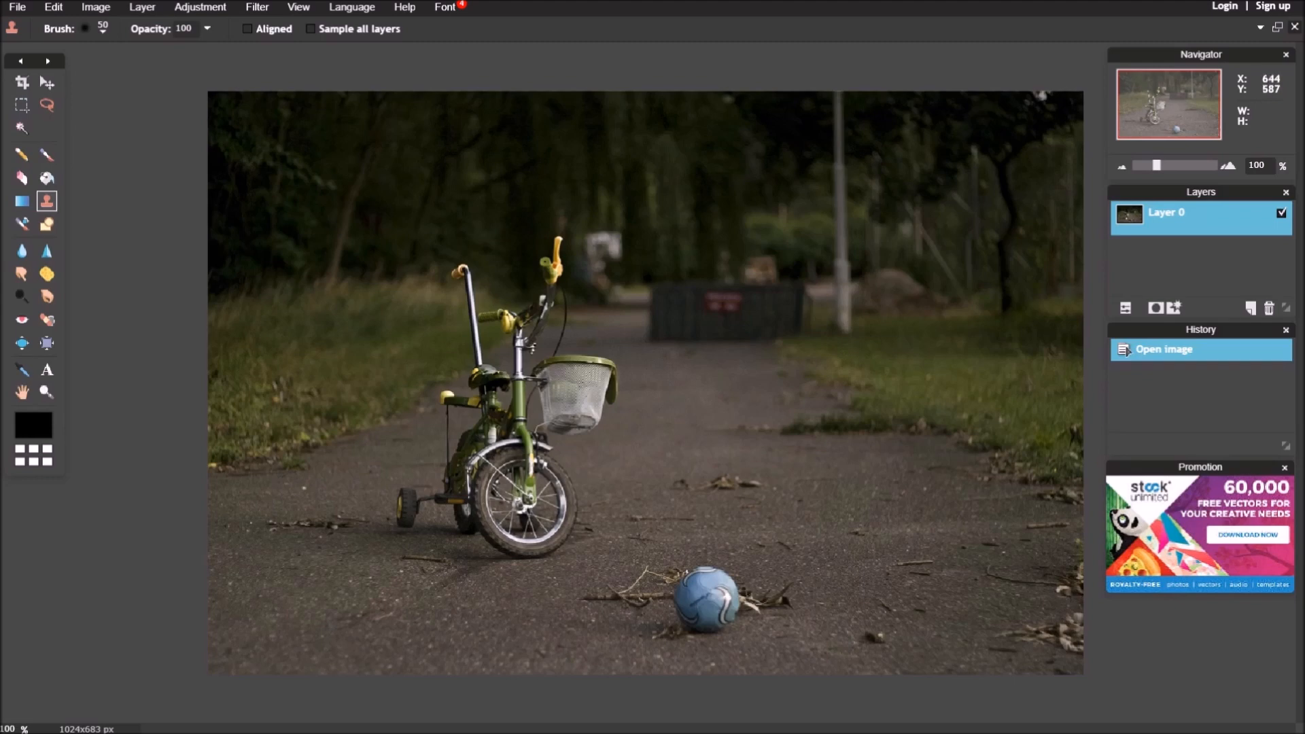
{"action": "mouse_move", "coordinate": [854, 579]}
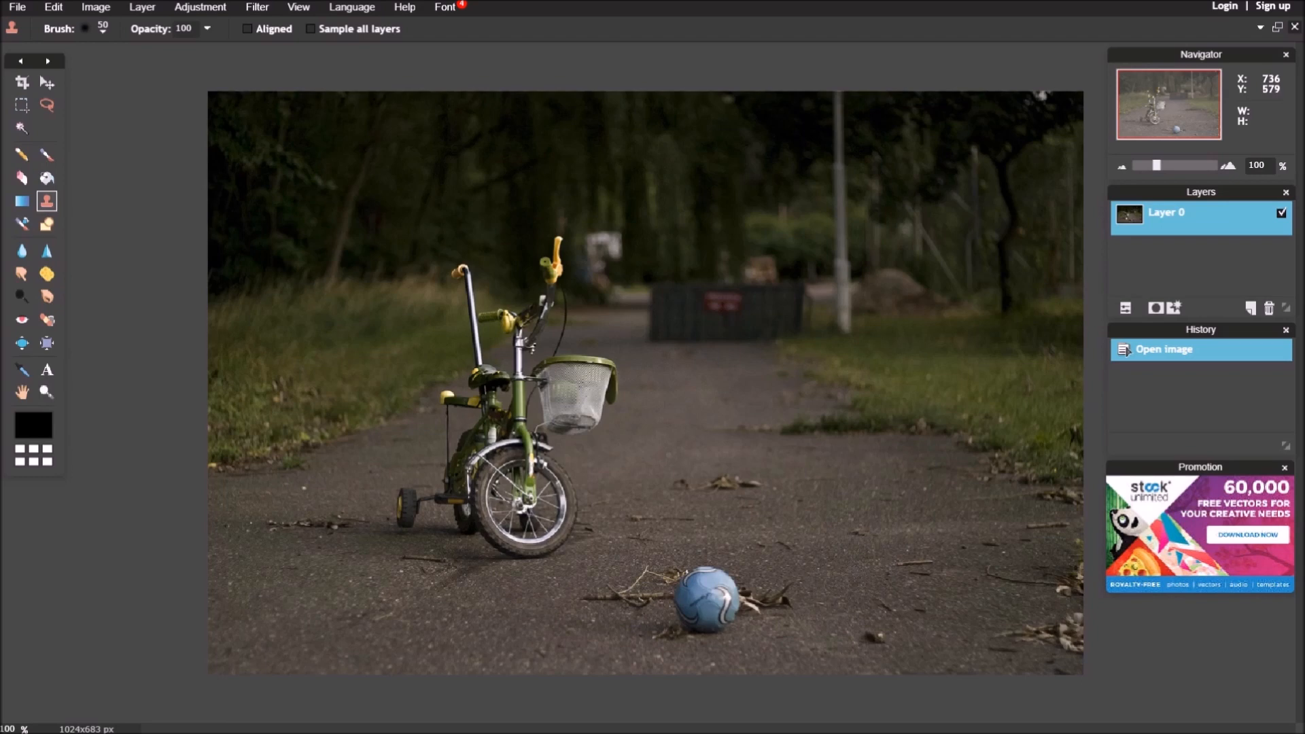
{"action": "left_click", "coordinate": [792, 591]}
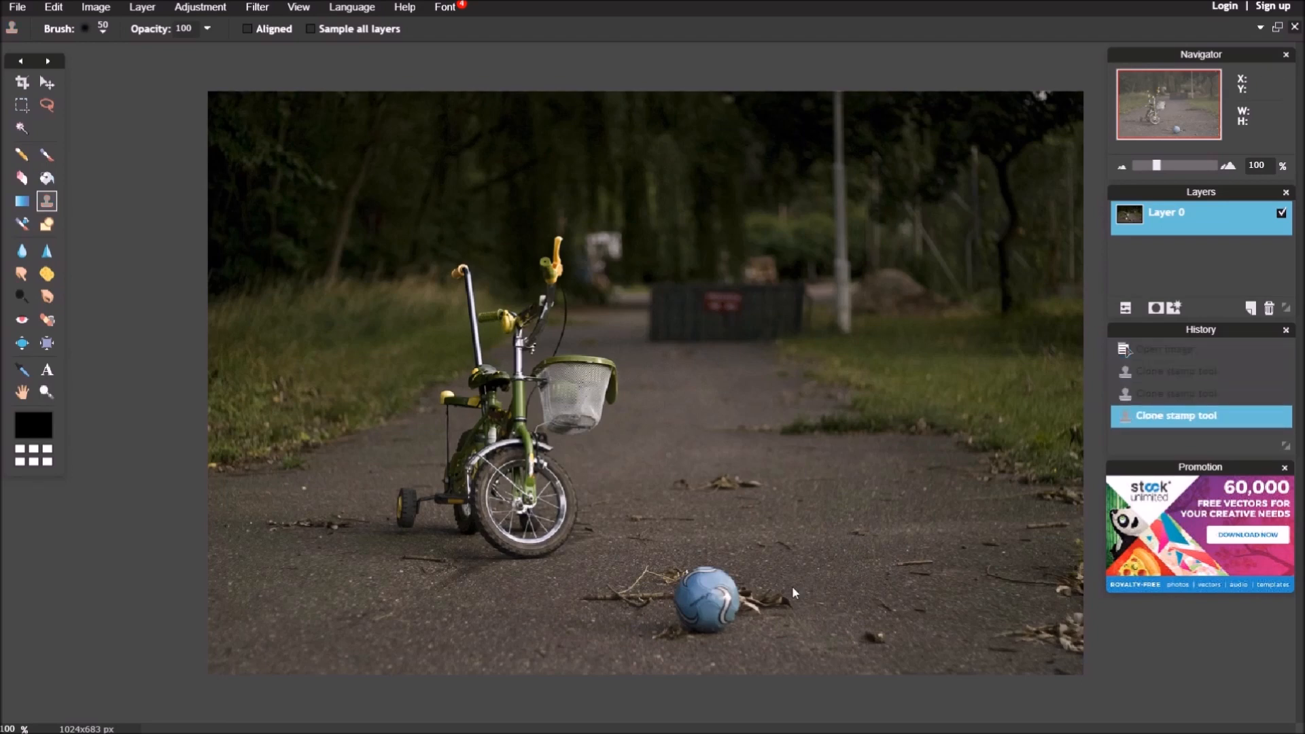
{"action": "mouse_move", "coordinate": [844, 583]}
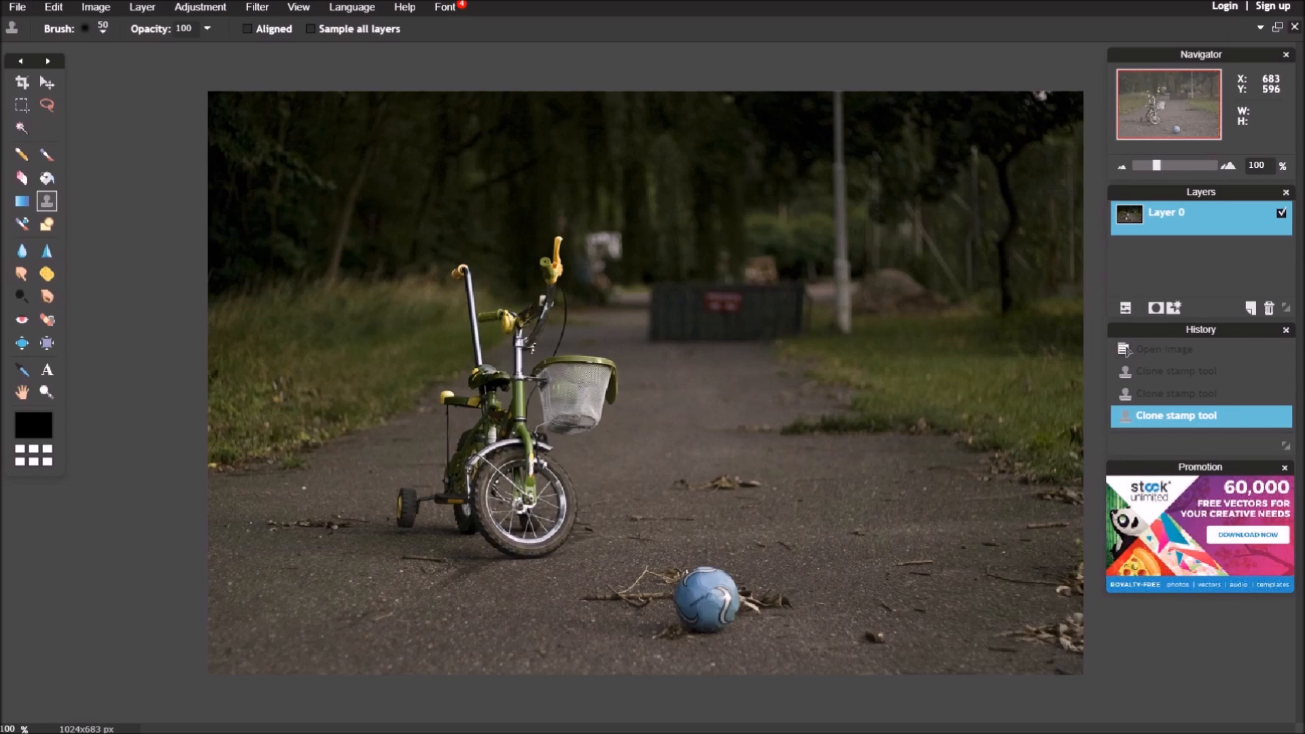
{"action": "mouse_move", "coordinate": [811, 579]}
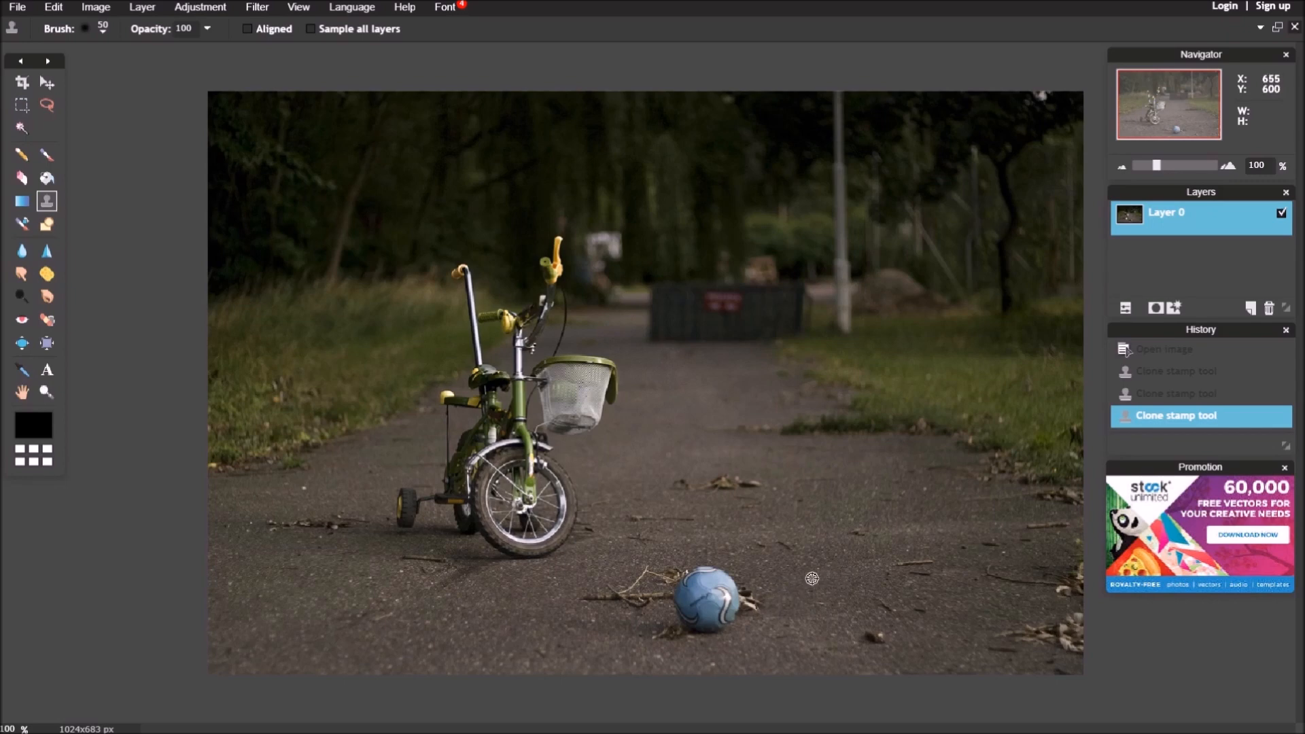
{"action": "mouse_move", "coordinate": [795, 568]}
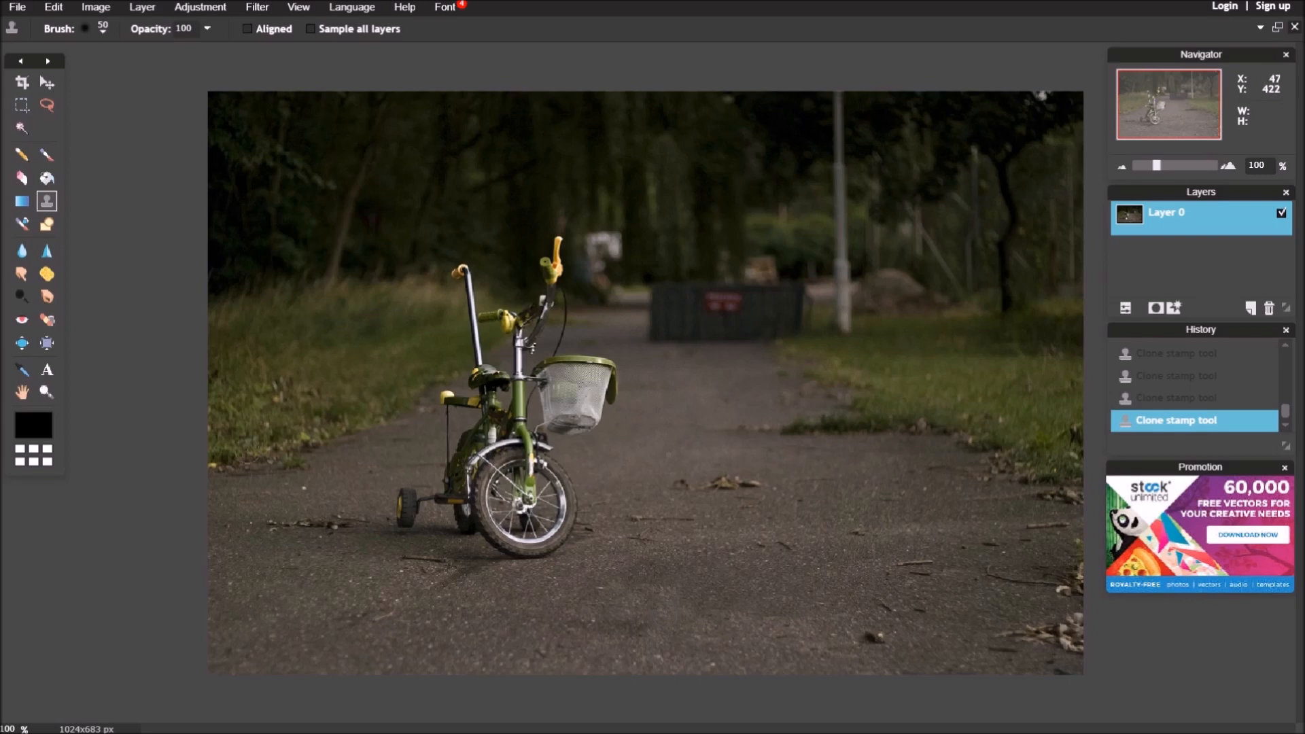
Save the retouched photo as JPEG '10 modified' into the tutorial folder.
{"action": "left_click", "coordinate": [16, 7]}
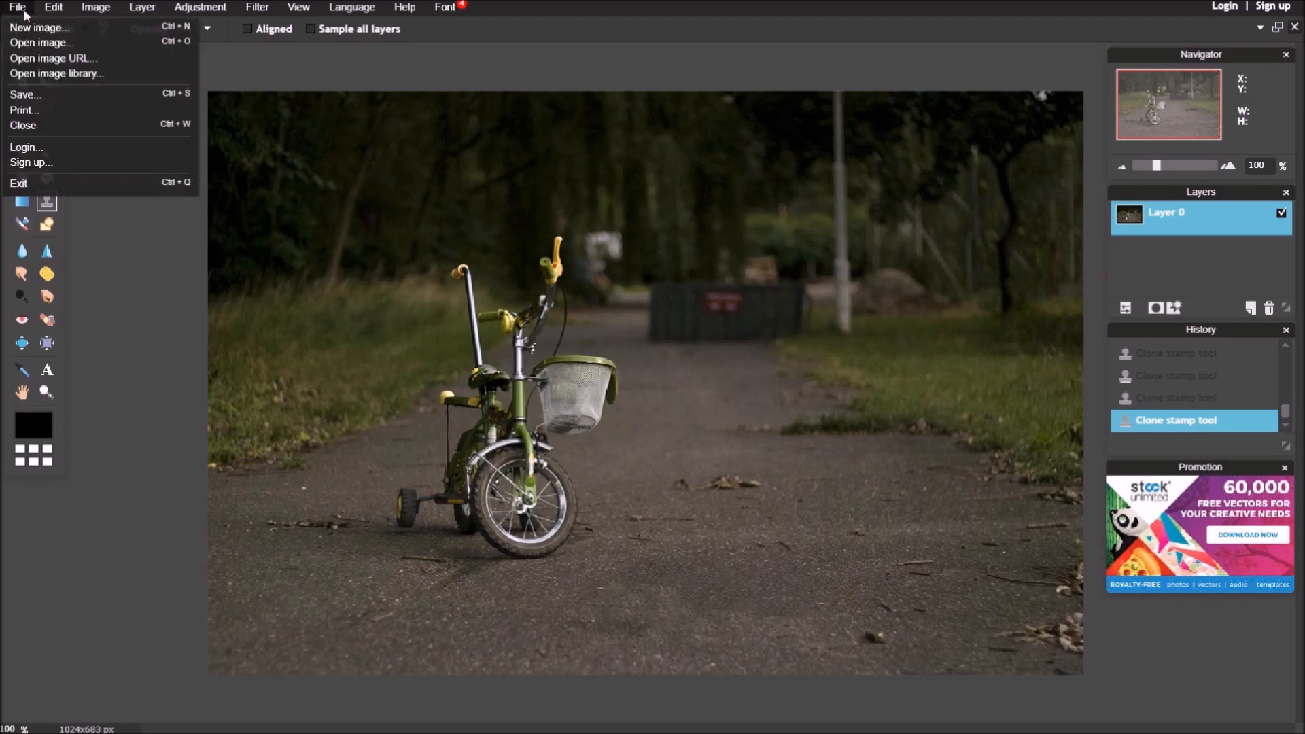
{"action": "mouse_move", "coordinate": [25, 94]}
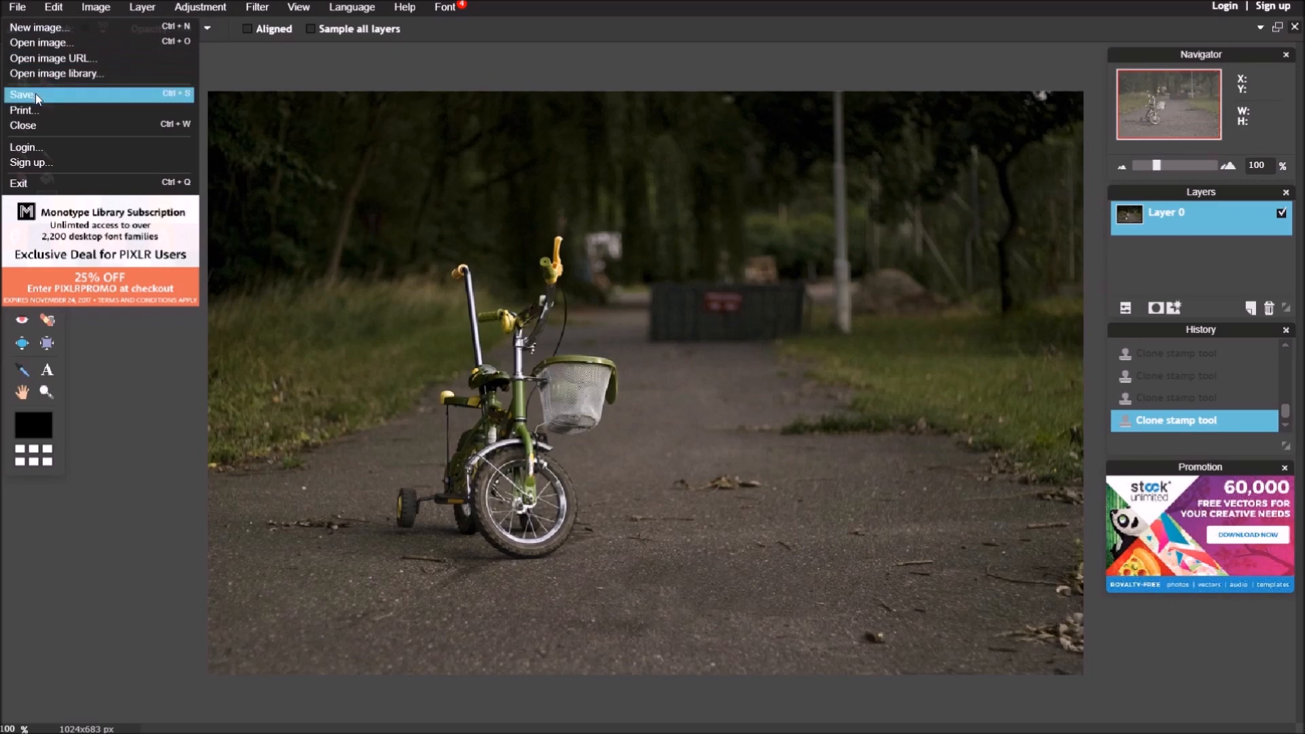
{"action": "left_click", "coordinate": [23, 94]}
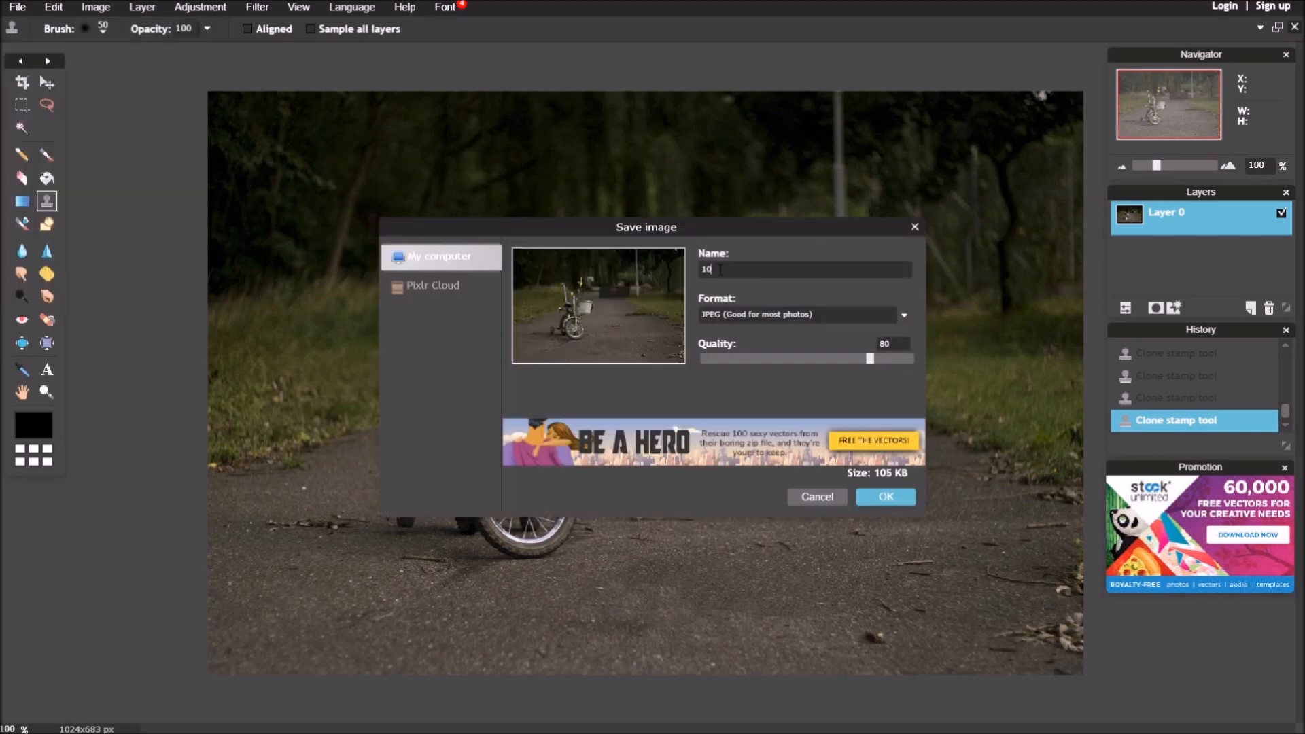
{"action": "type", "text": "0 modified"}
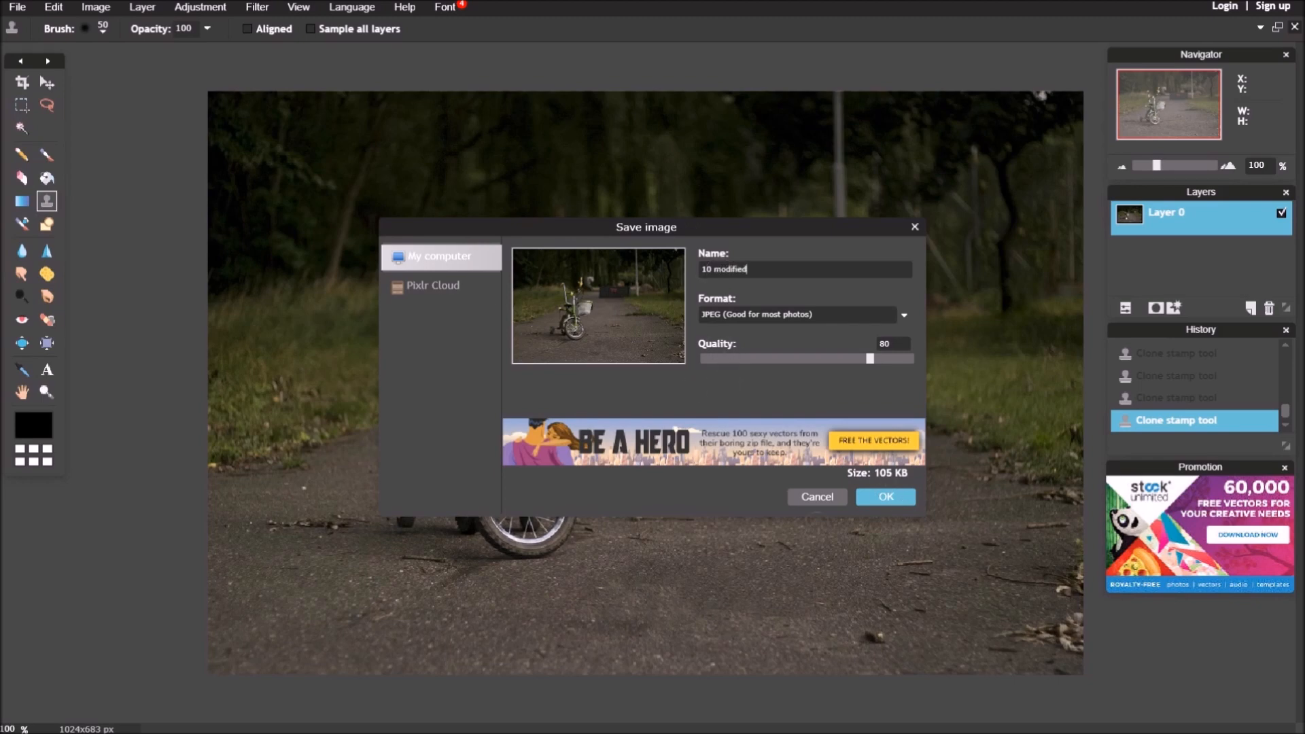
{"action": "left_click", "coordinate": [885, 498]}
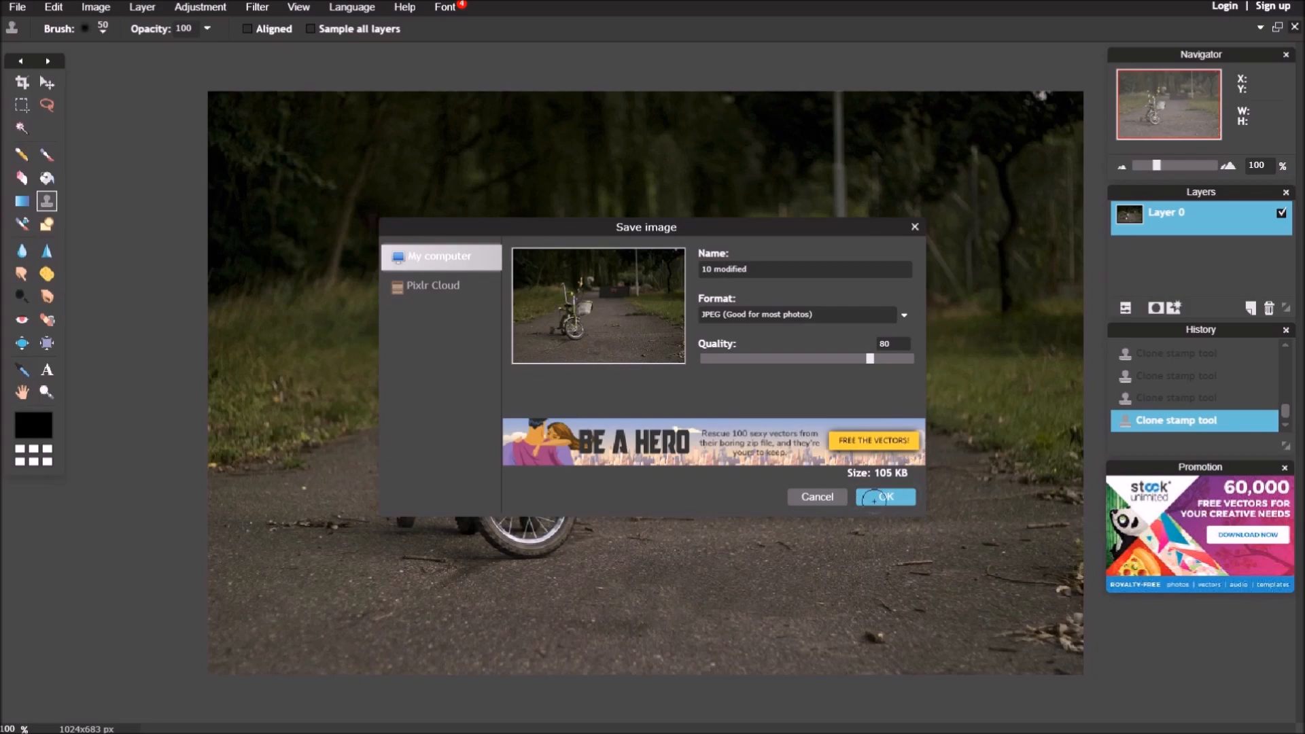
{"action": "left_click", "coordinate": [885, 498]}
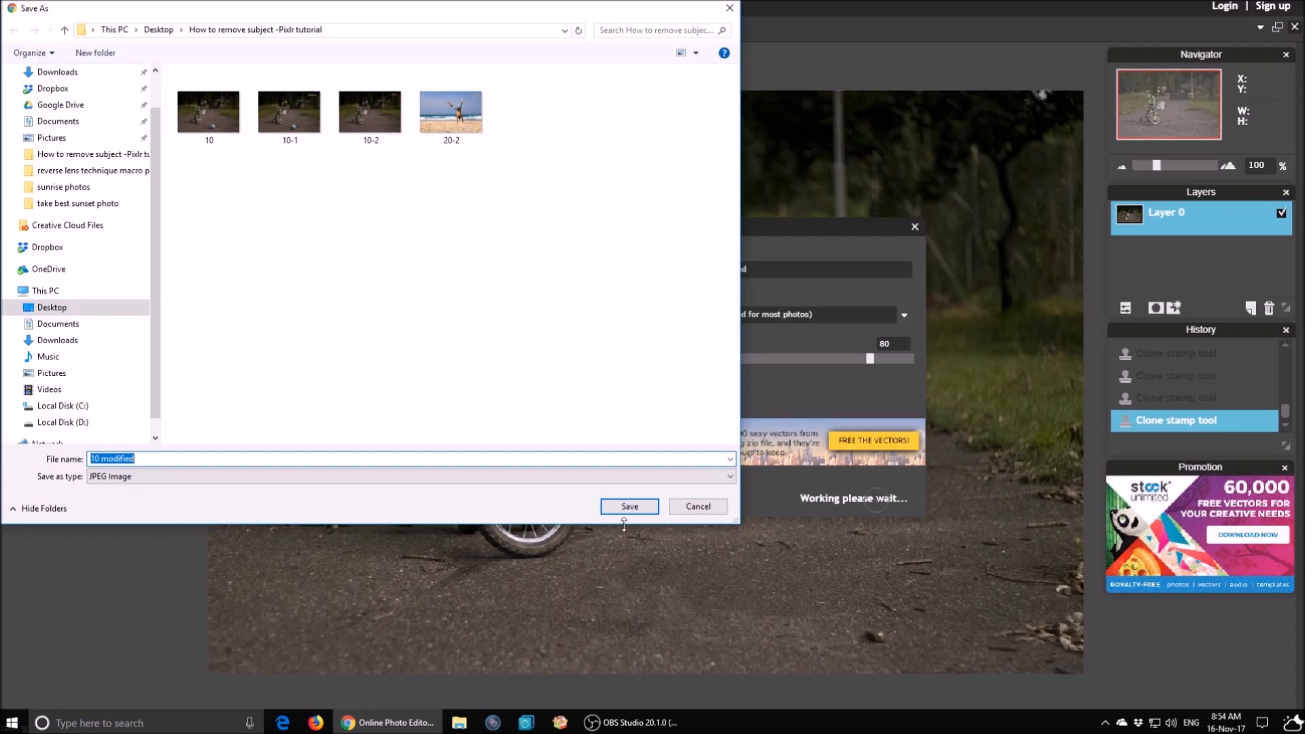
{"action": "left_click", "coordinate": [630, 505]}
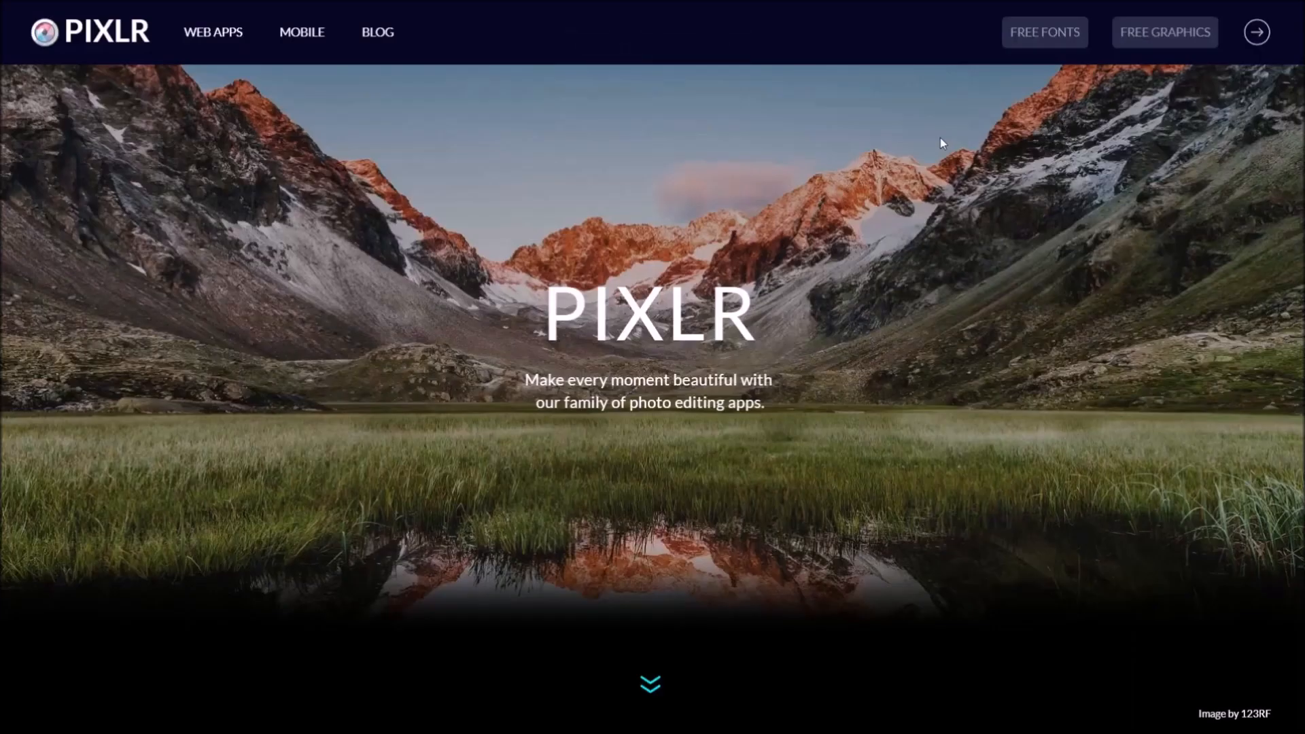
{"action": "mouse_move", "coordinate": [802, 610]}
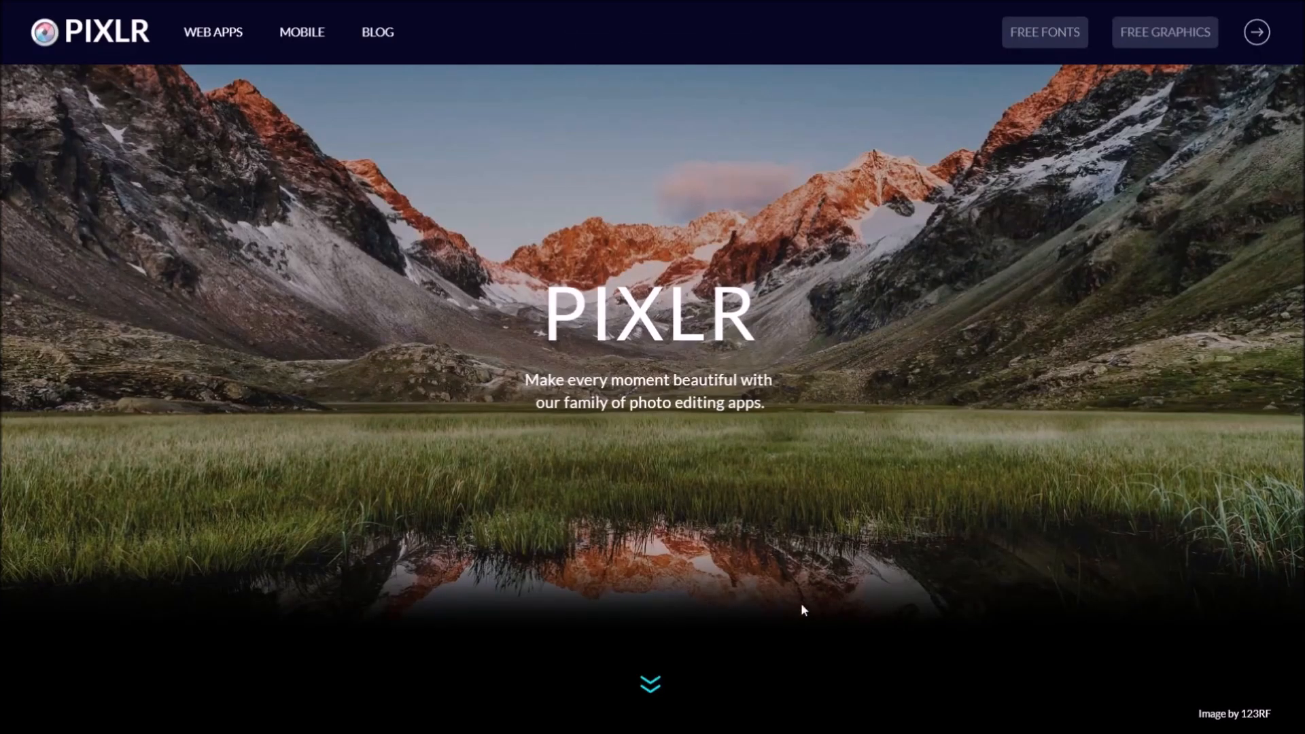
Relaunch Pixlr Editor and load beach photo '20' from the computer.
{"action": "scroll", "scroll_direction": "down", "scroll_amount": 3}
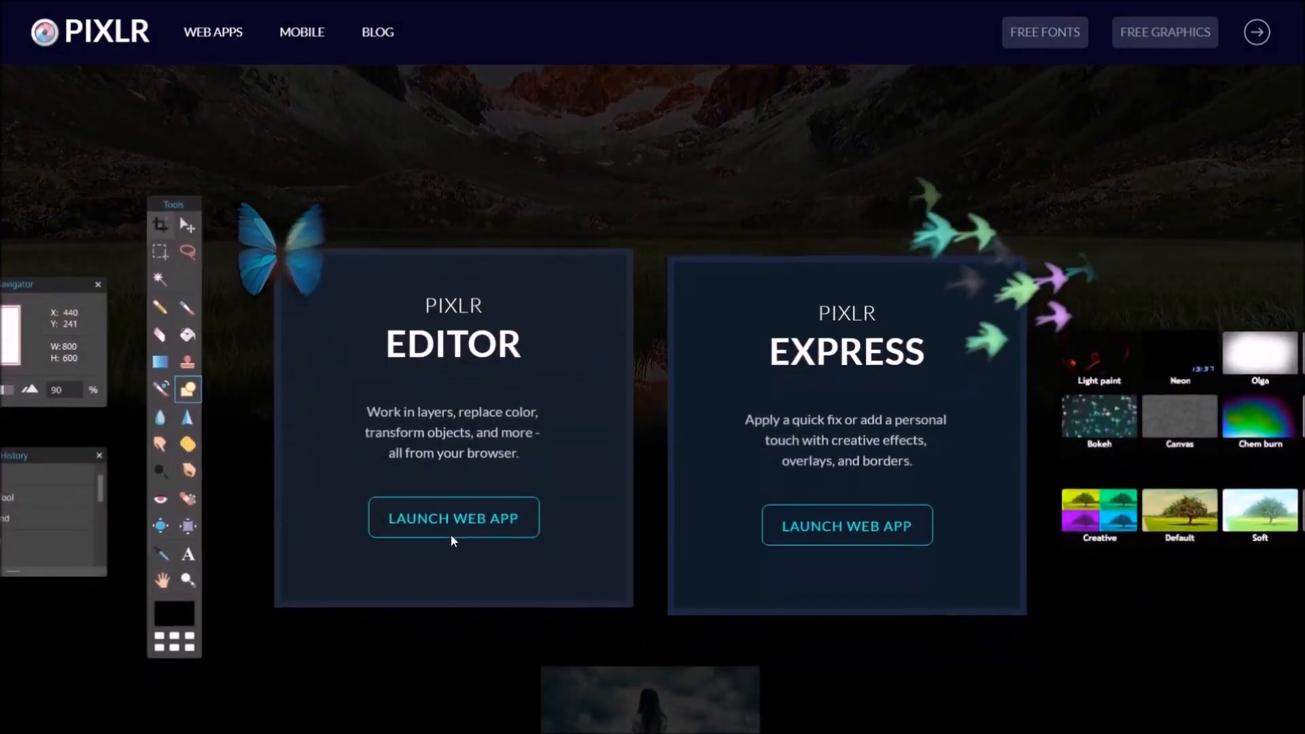
{"action": "left_click", "coordinate": [453, 517]}
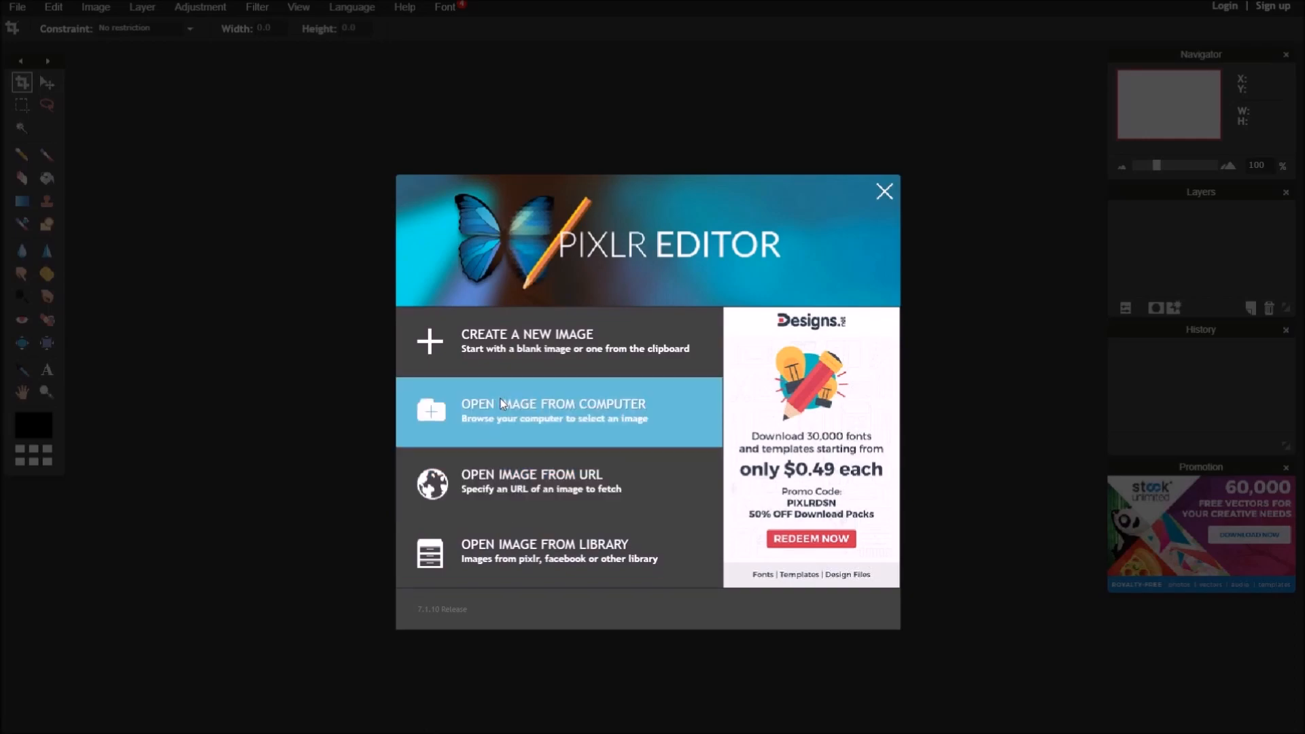
{"action": "left_click", "coordinate": [553, 410]}
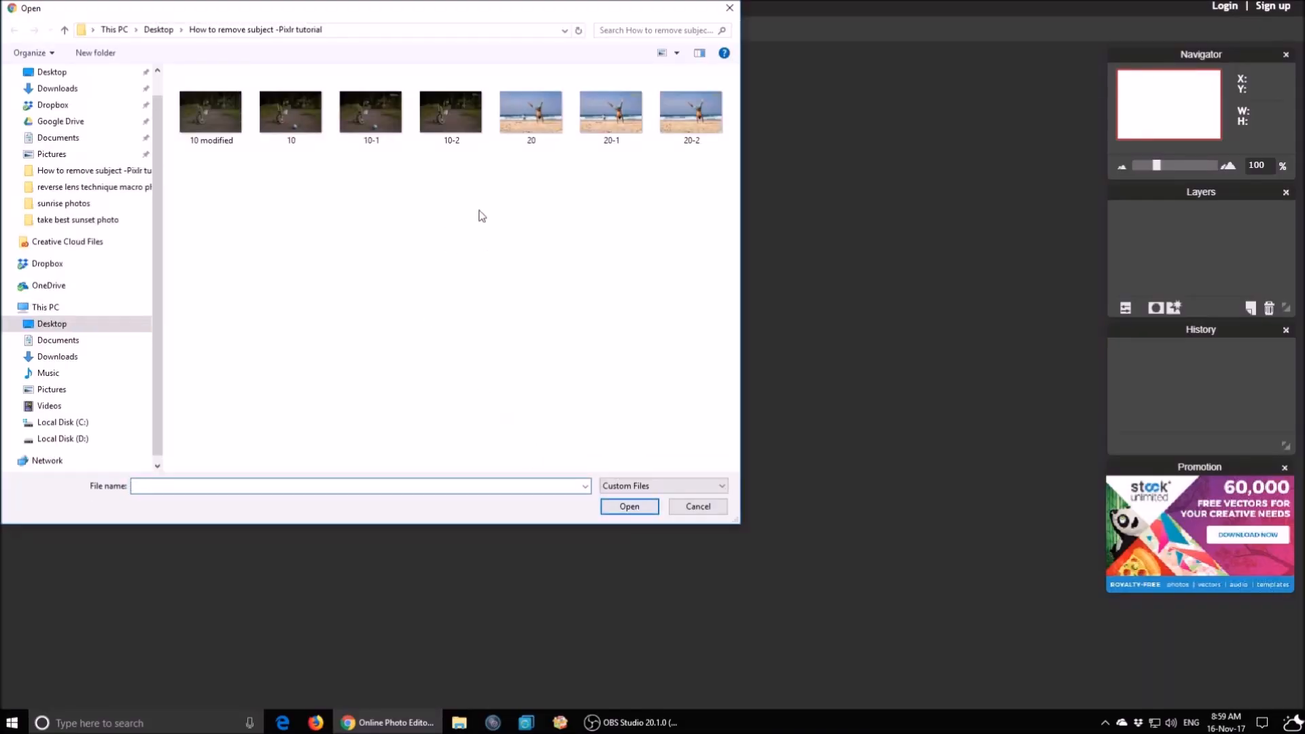
{"action": "left_click", "coordinate": [532, 110]}
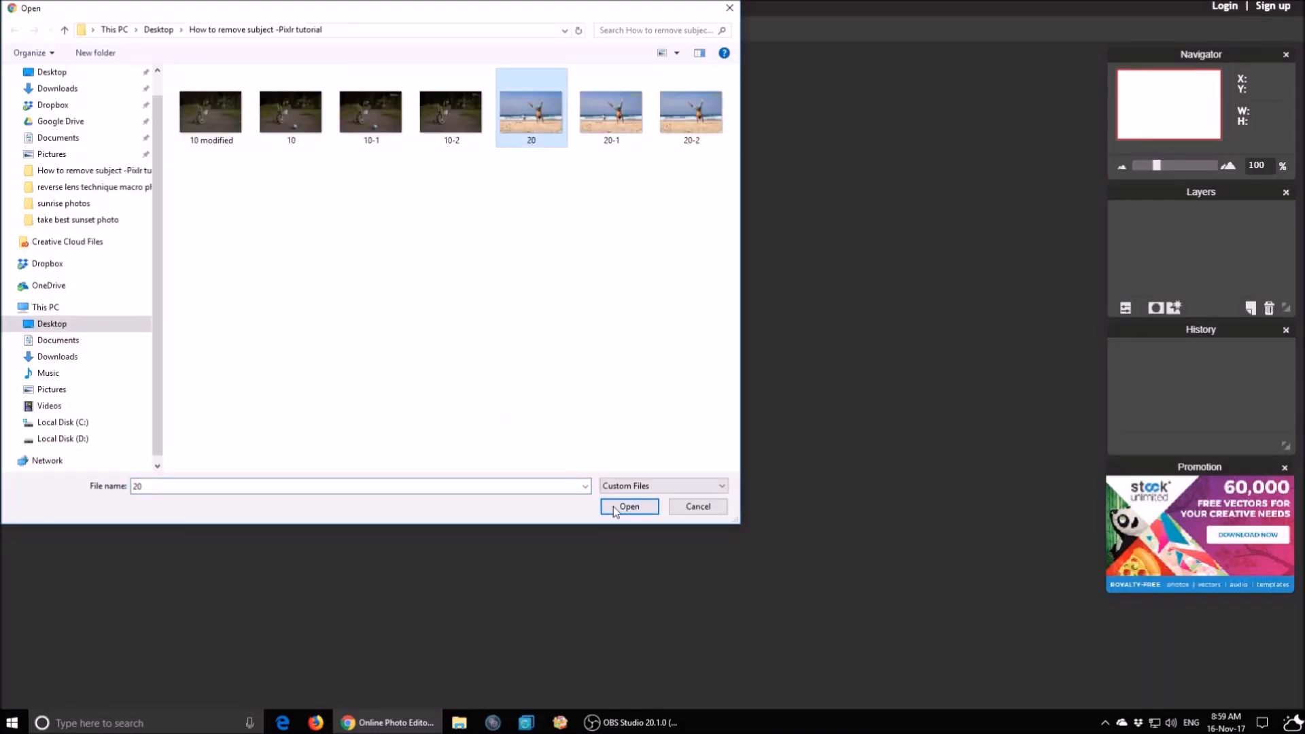
{"action": "left_click", "coordinate": [628, 505]}
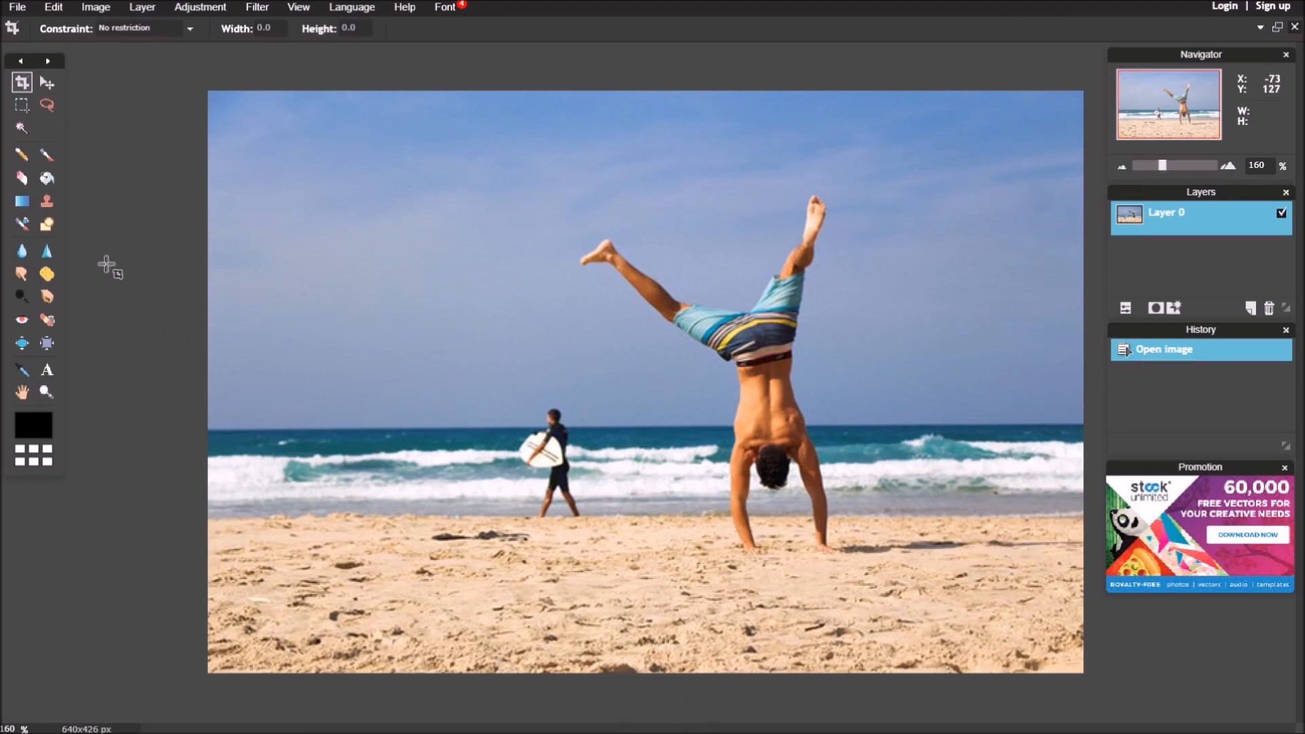
Clone-stamp sky over the surfer's head and sea over part of the surfboard.
{"action": "left_click", "coordinate": [47, 201]}
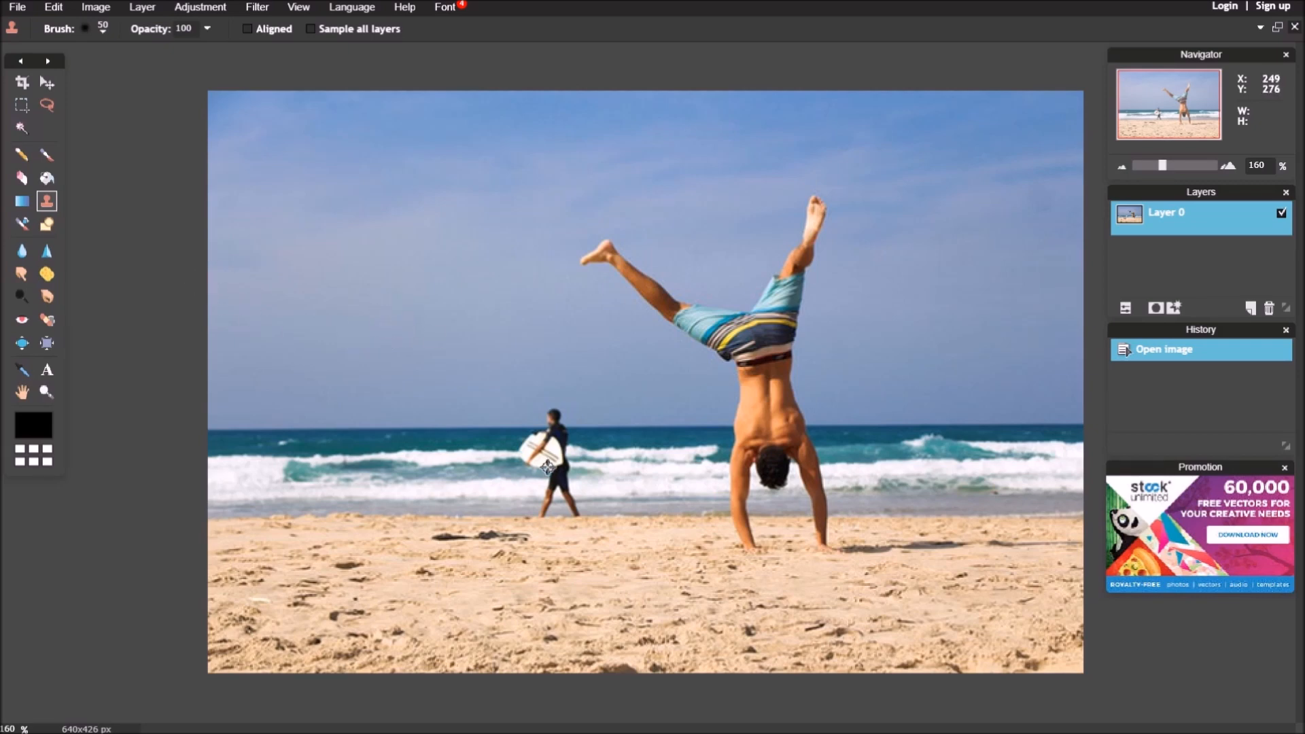
{"action": "mouse_move", "coordinate": [588, 412]}
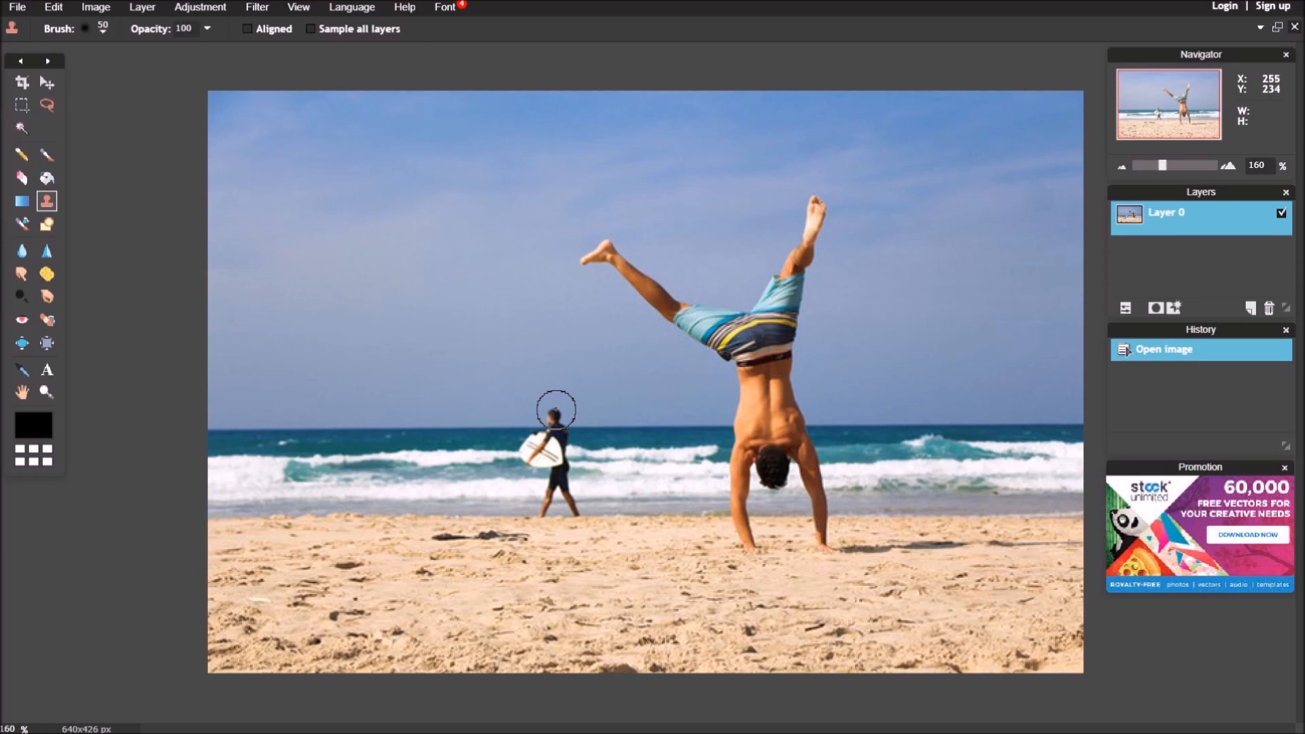
{"action": "left_click", "coordinate": [555, 412]}
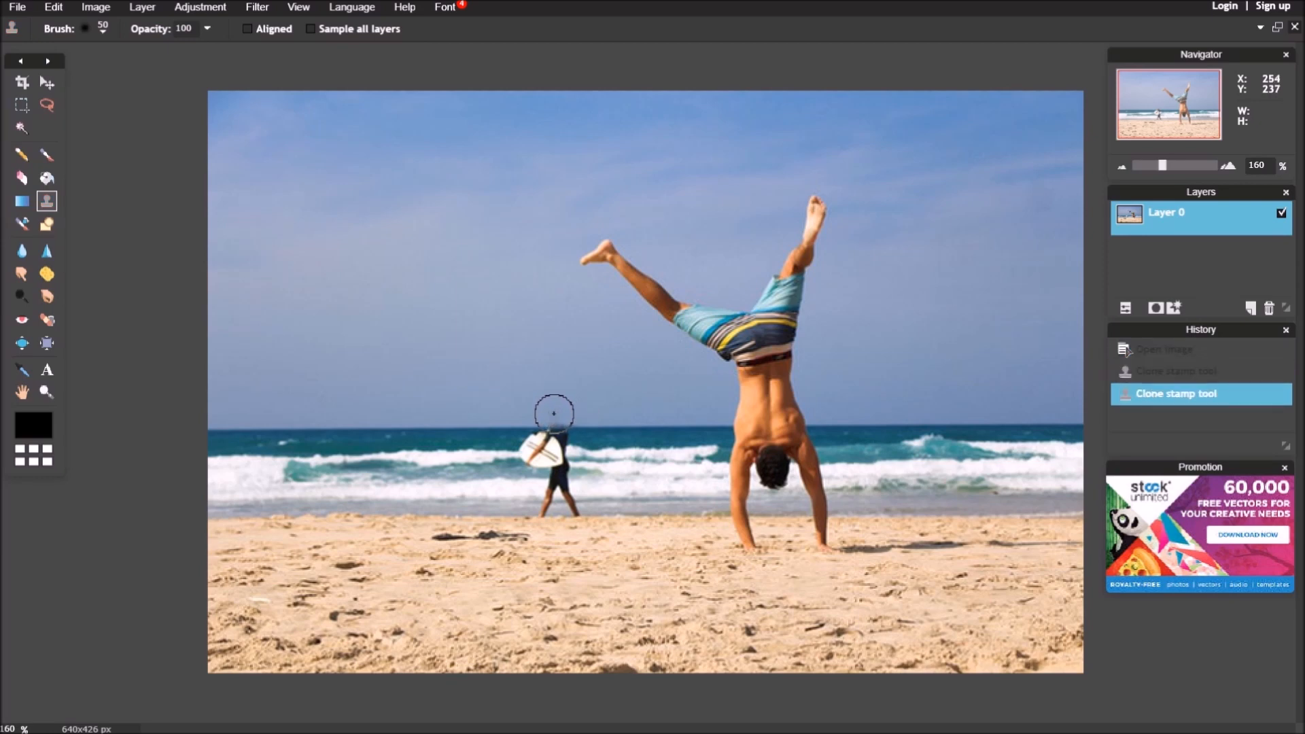
{"action": "left_click", "coordinate": [602, 431]}
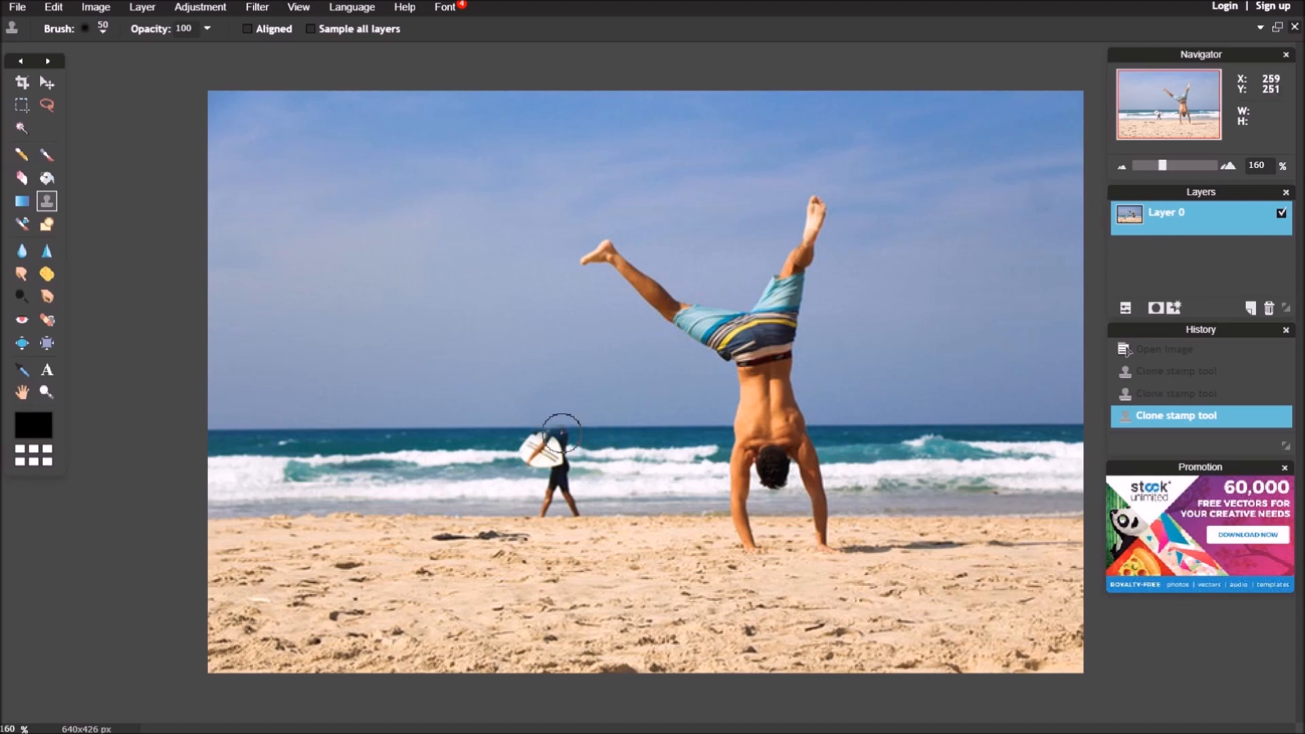
{"action": "left_click", "coordinate": [564, 432]}
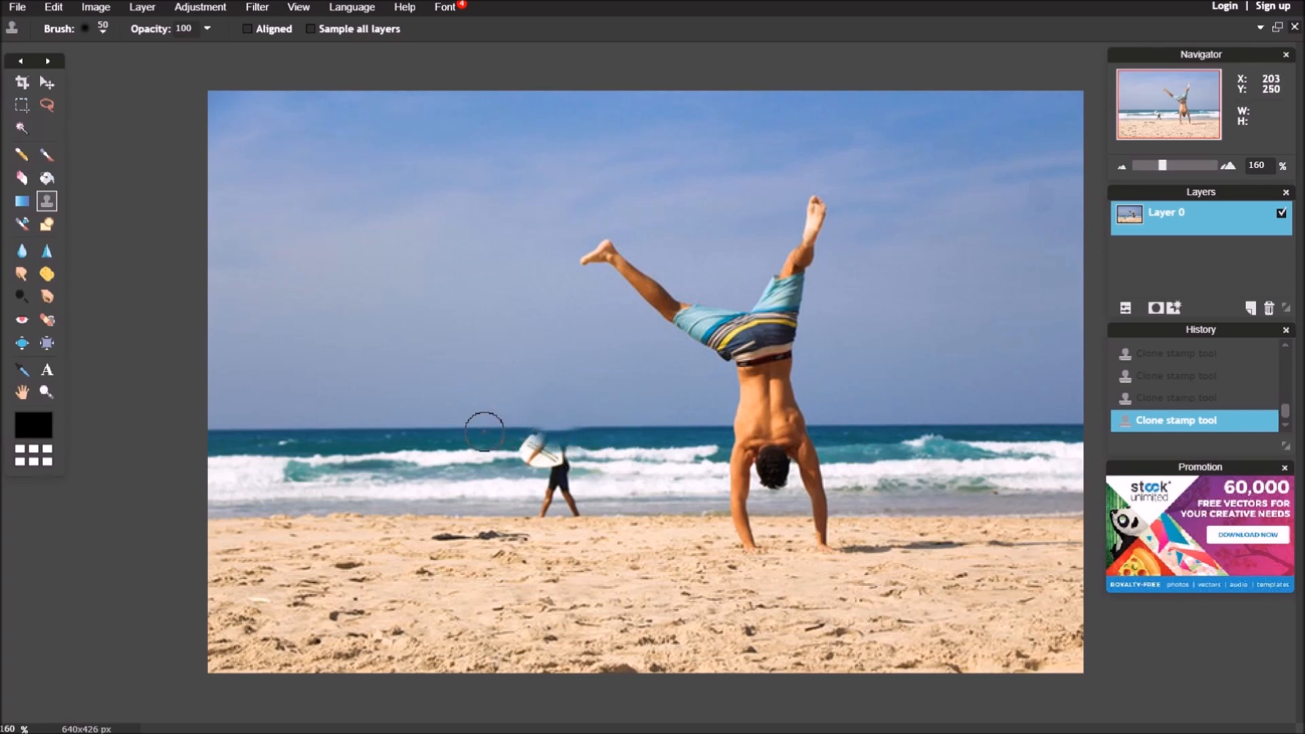
{"action": "mouse_move", "coordinate": [638, 423]}
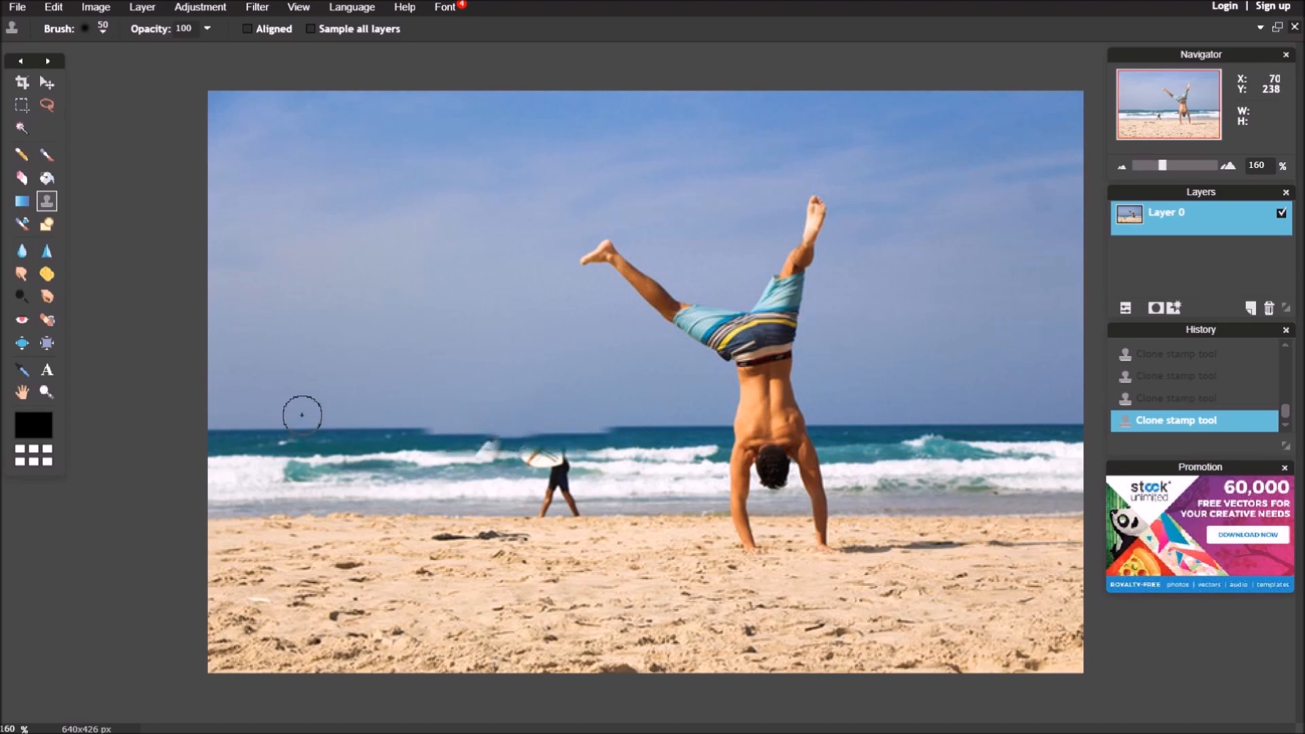
{"action": "mouse_move", "coordinate": [248, 257]}
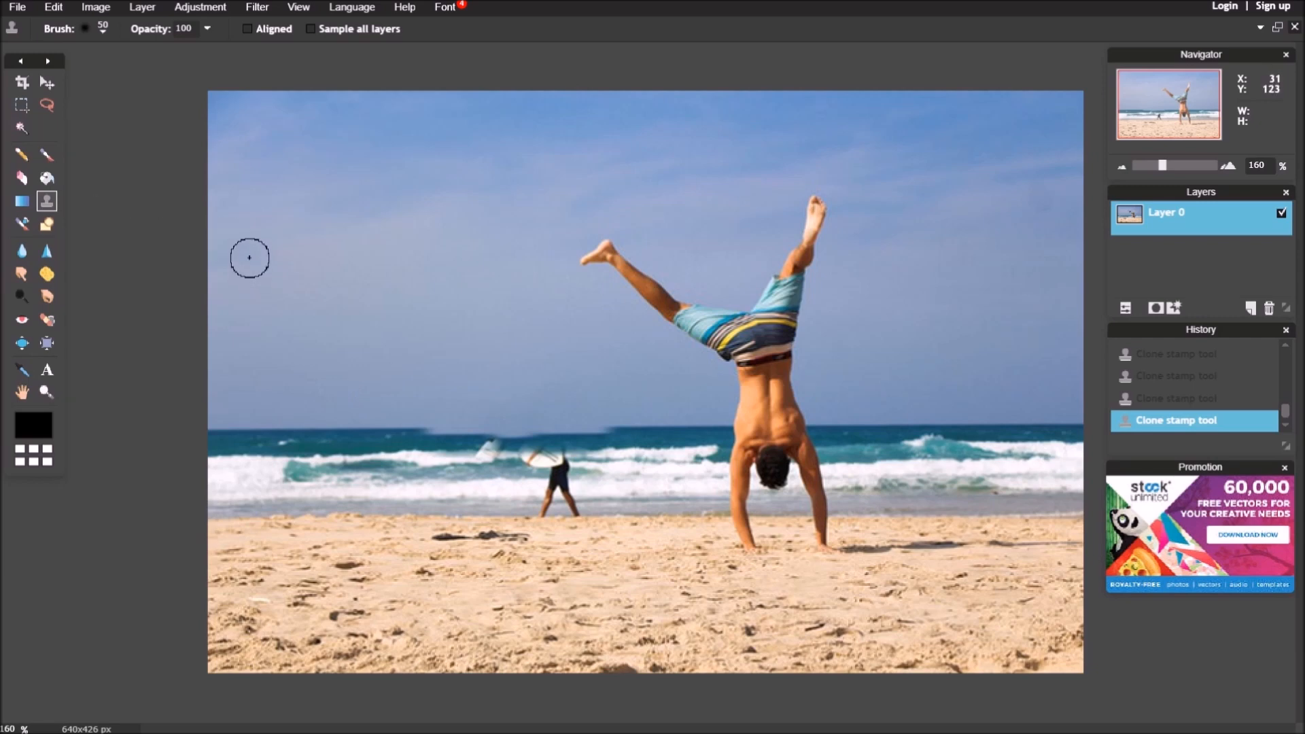
Sample fresh water and paint waves over the surfer's board and upper body.
{"action": "left_click", "coordinate": [53, 7]}
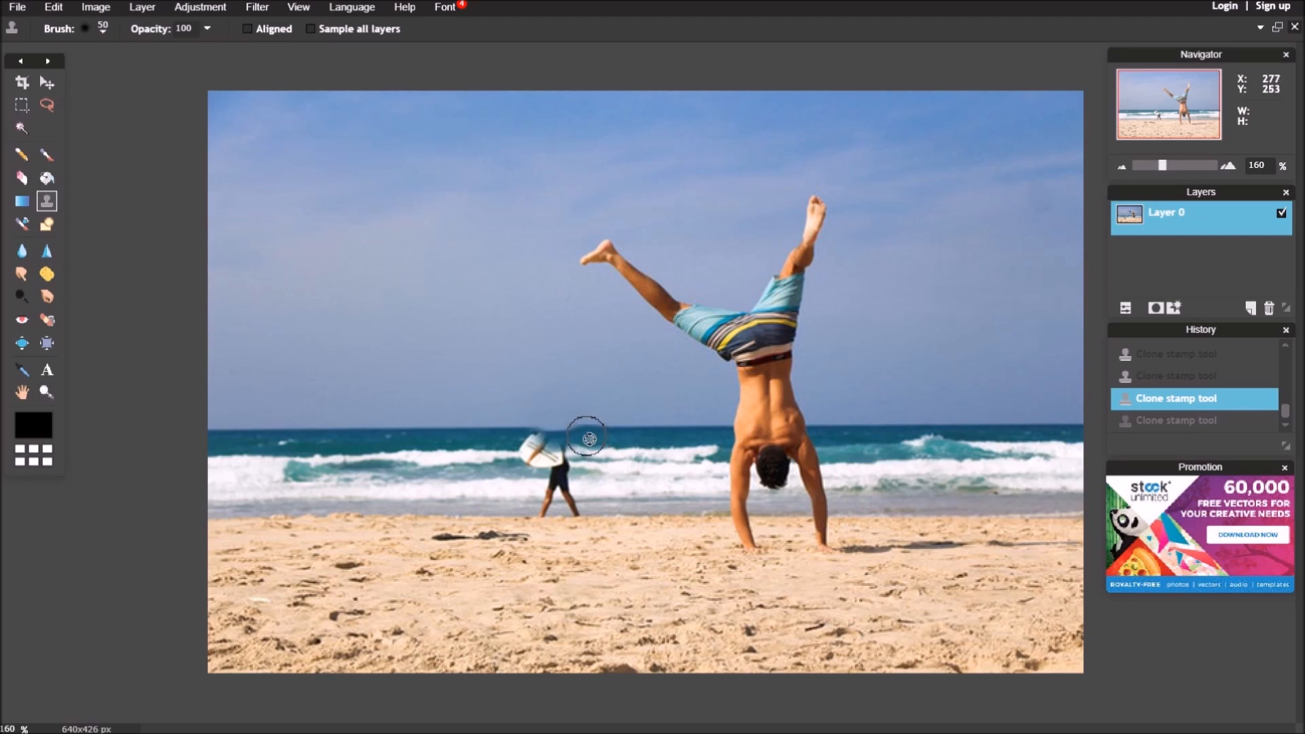
{"action": "left_click_drag", "start_coordinate": [587, 437], "coordinate": [510, 437]}
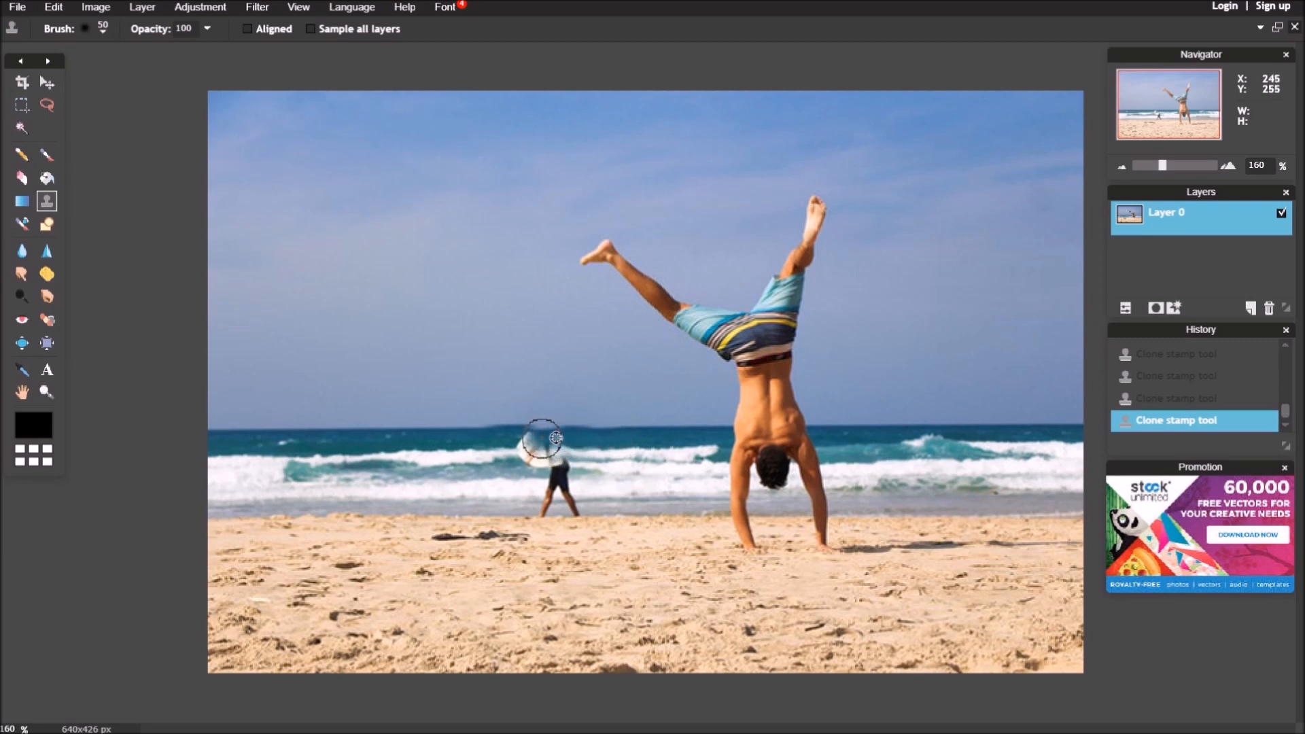
{"action": "left_click_drag", "start_coordinate": [544, 437], "coordinate": [627, 440]}
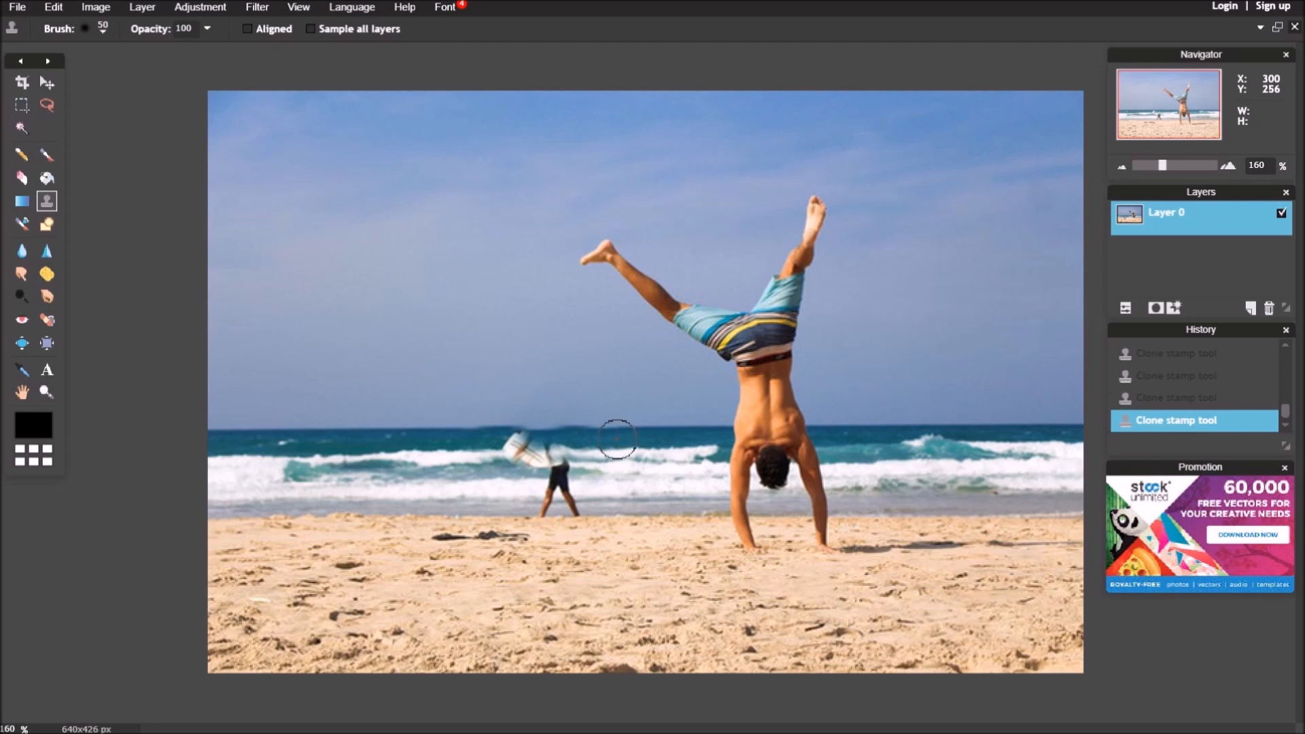
{"action": "left_click_drag", "start_coordinate": [617, 439], "coordinate": [506, 439]}
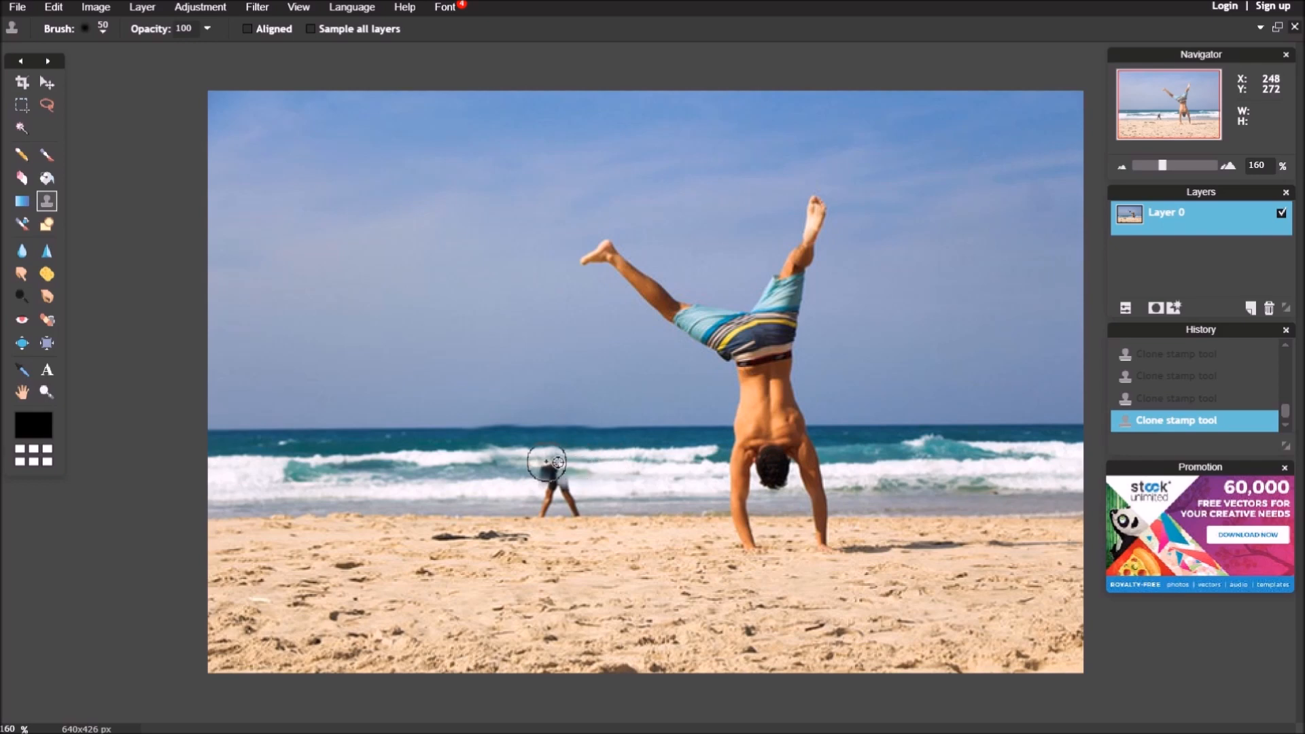
Sample a new surf patch and paint waves and sand over the surfer's legs.
{"action": "left_click", "coordinate": [624, 470]}
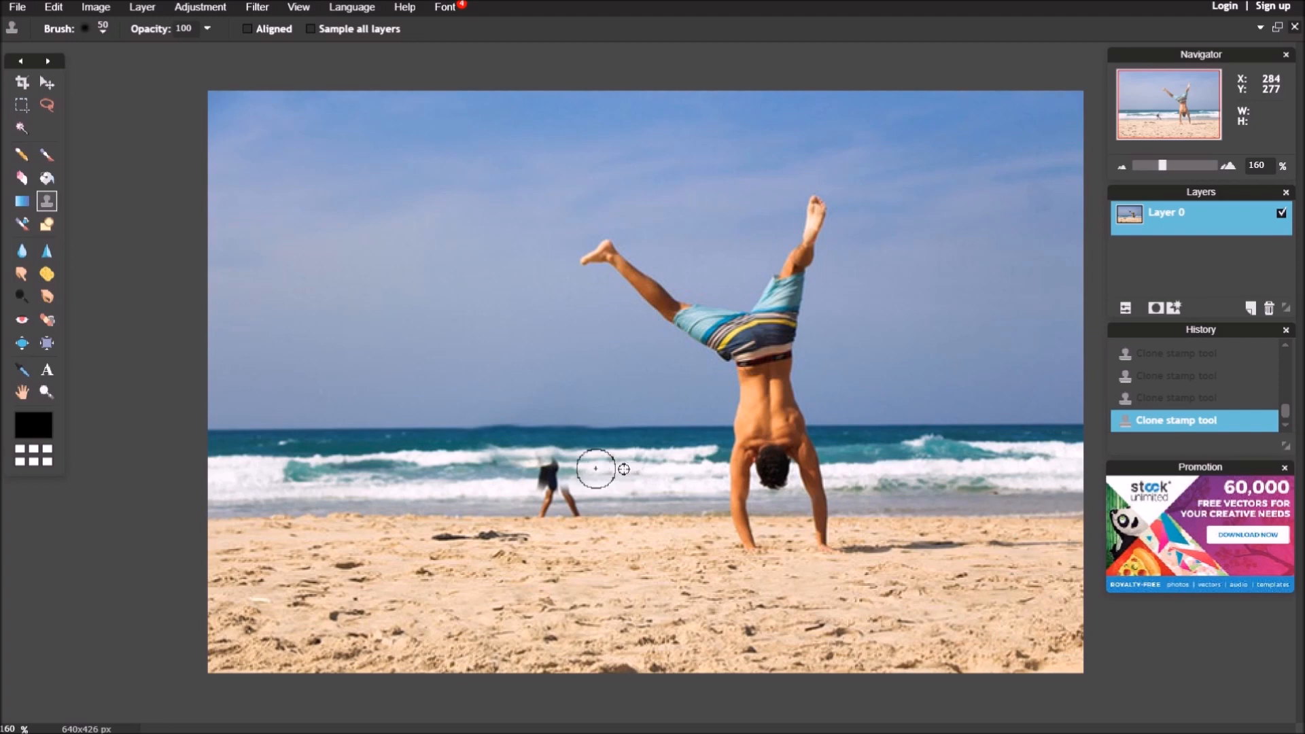
{"action": "left_click_drag", "start_coordinate": [596, 467], "coordinate": [537, 471]}
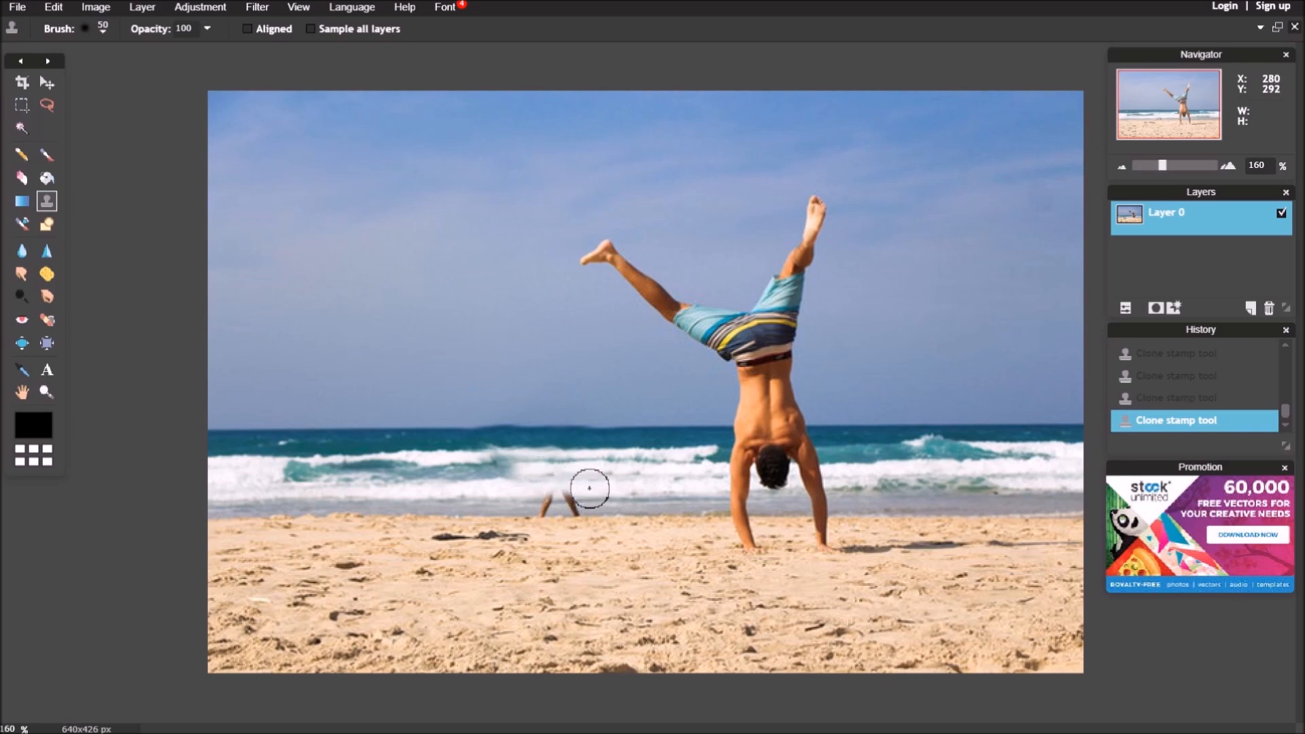
{"action": "mouse_move", "coordinate": [615, 496]}
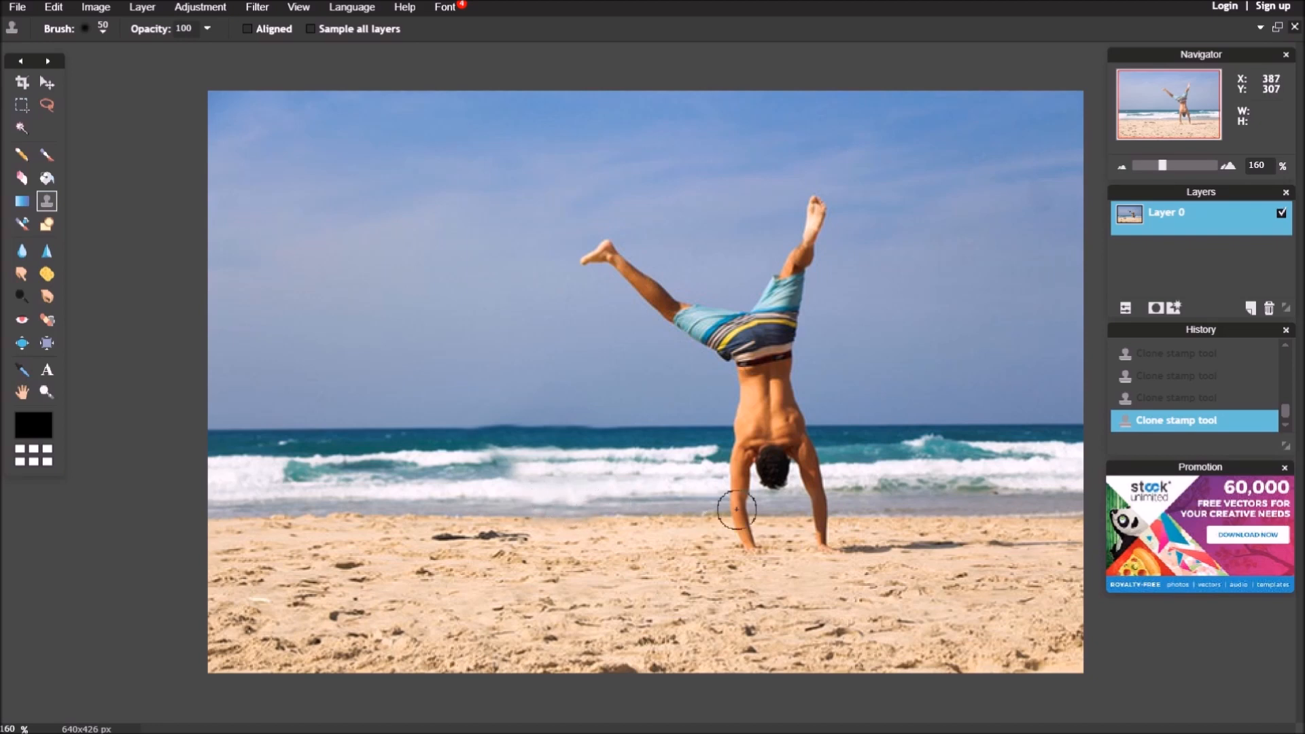
{"action": "mouse_move", "coordinate": [668, 551]}
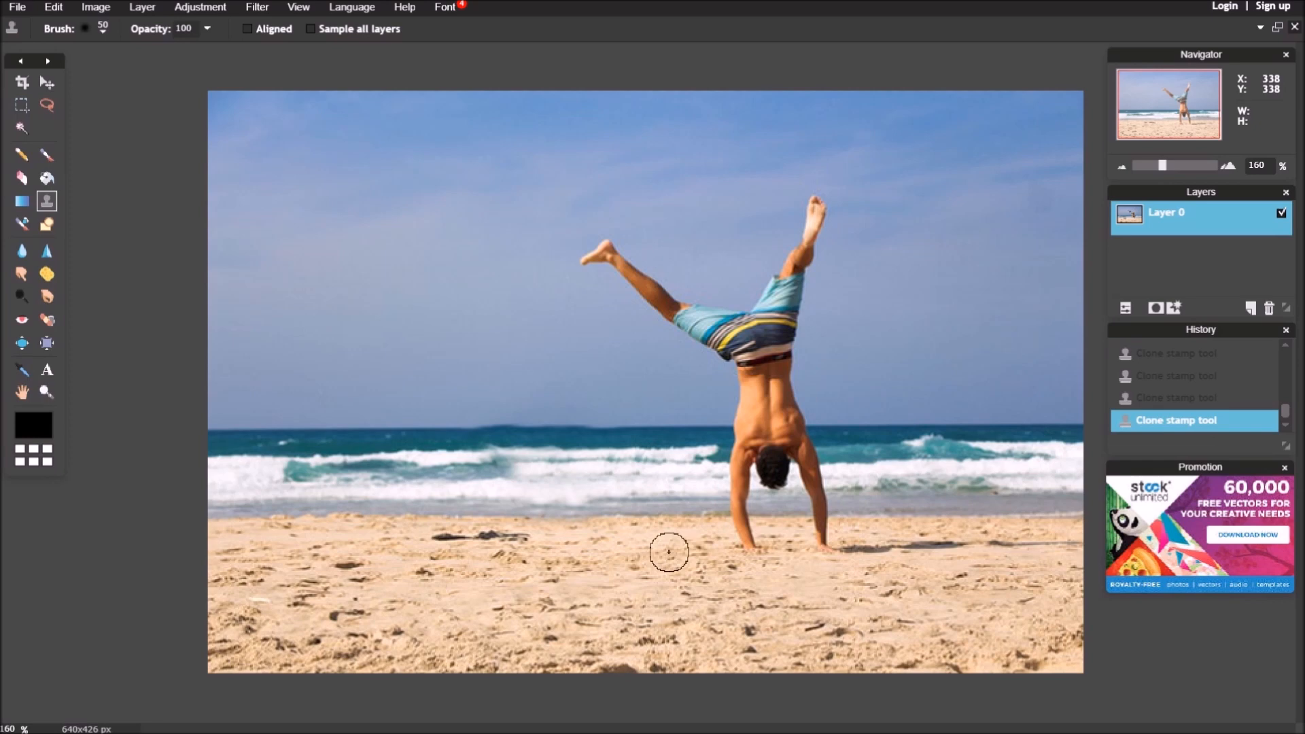